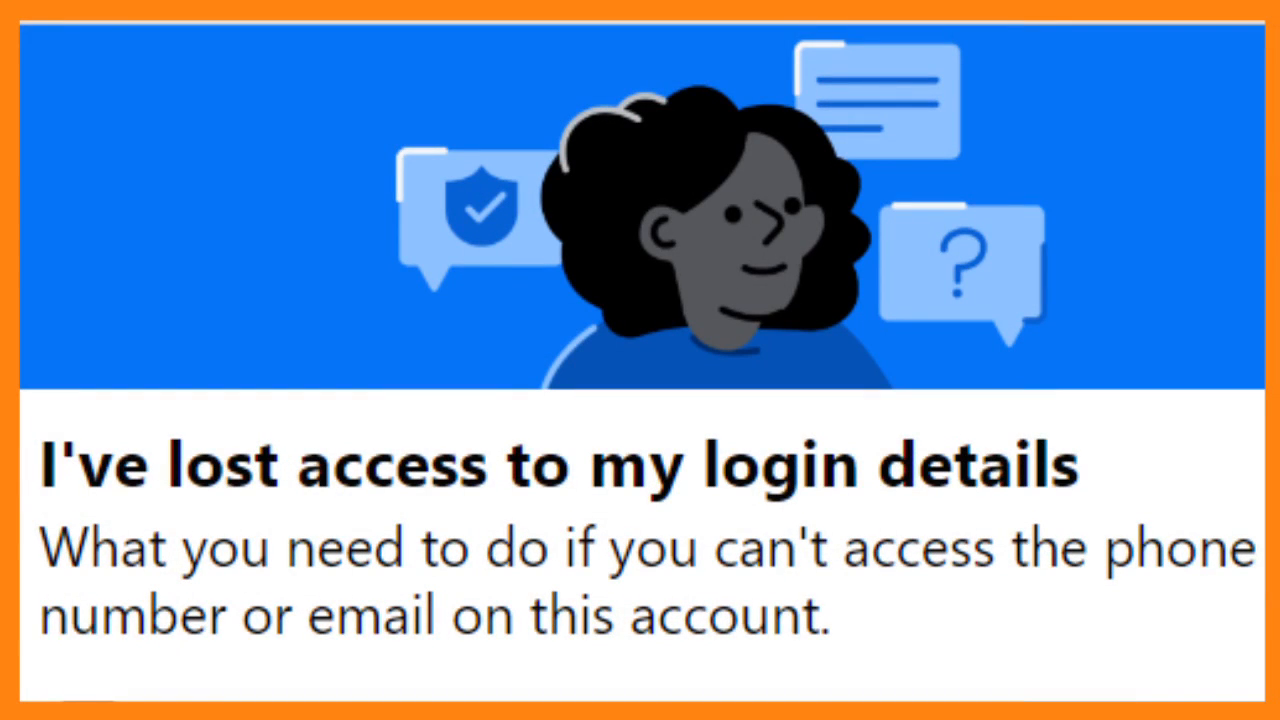
Step: Start the 'I've lost access to my login details' walkthrough and scroll through Set new login email
scroll(down, 3)
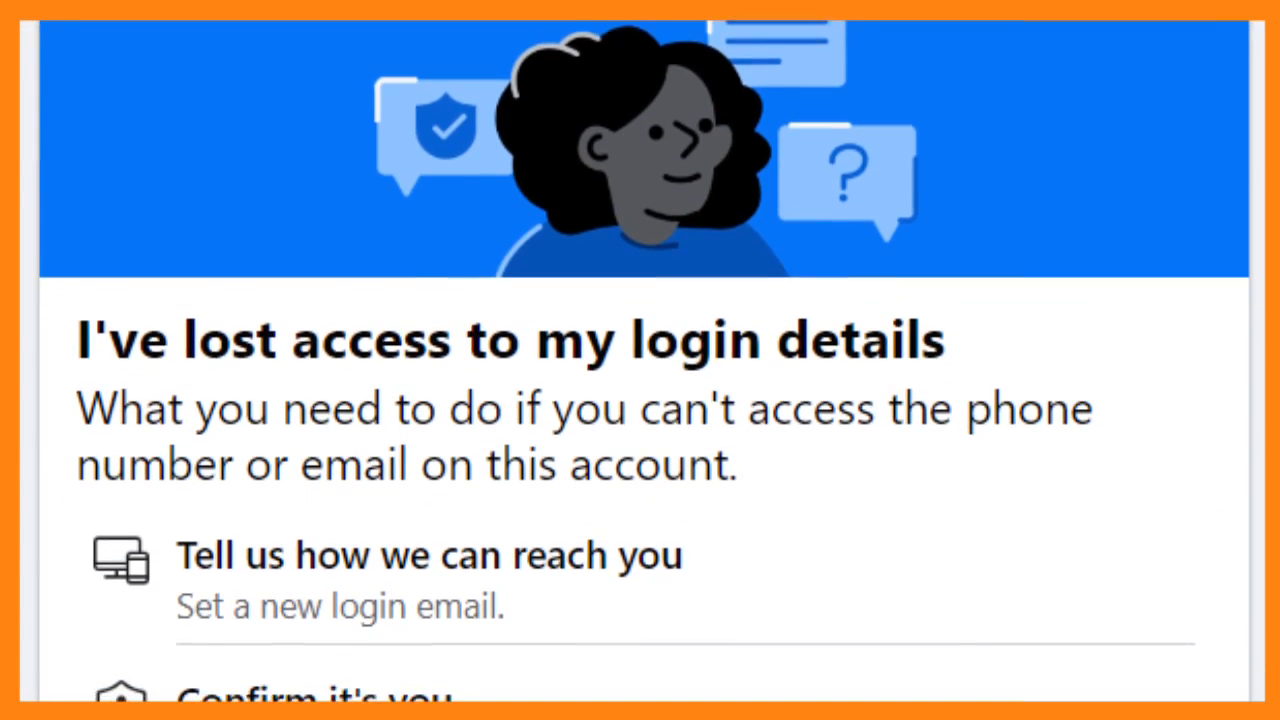
scroll(down, 3)
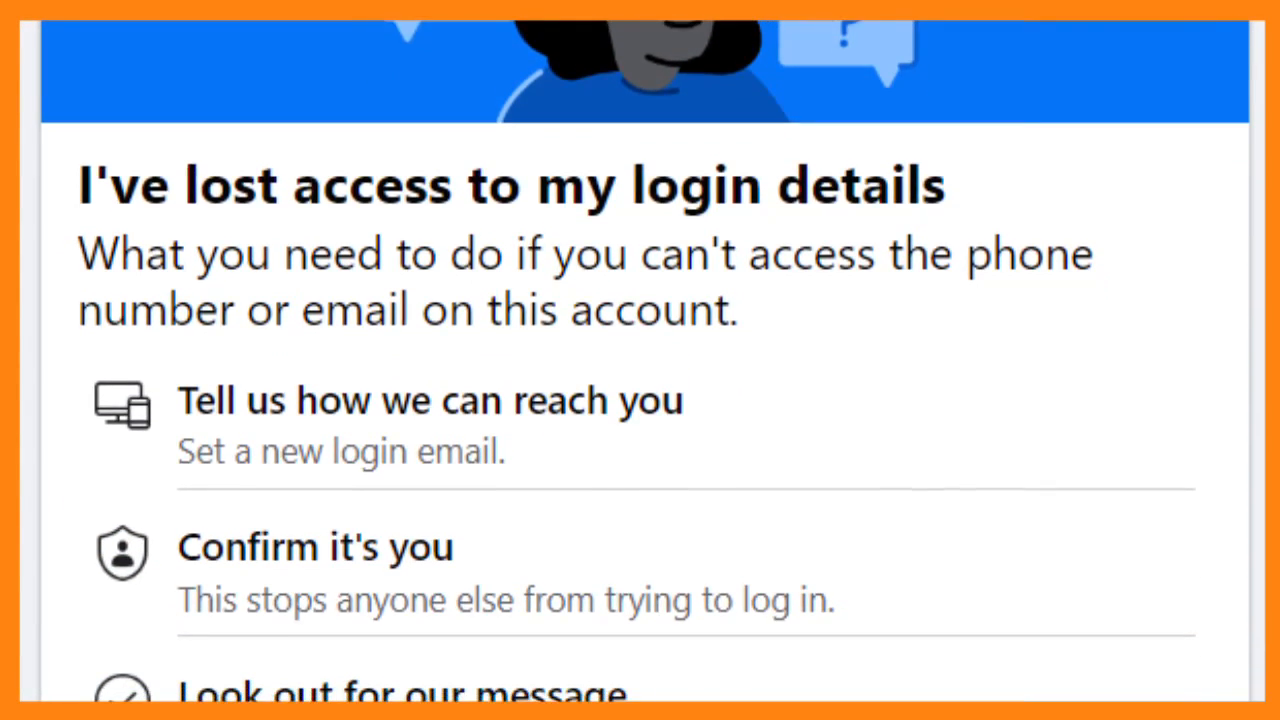
scroll(down, 3)
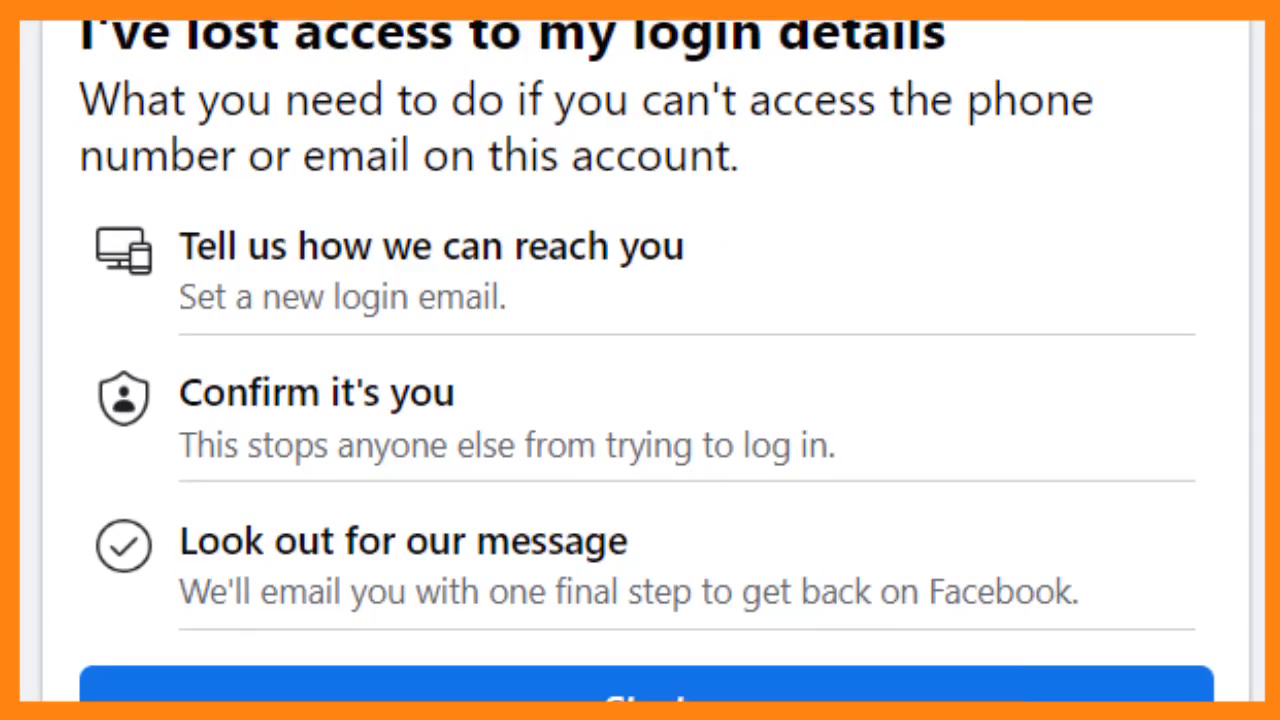
click(640, 697)
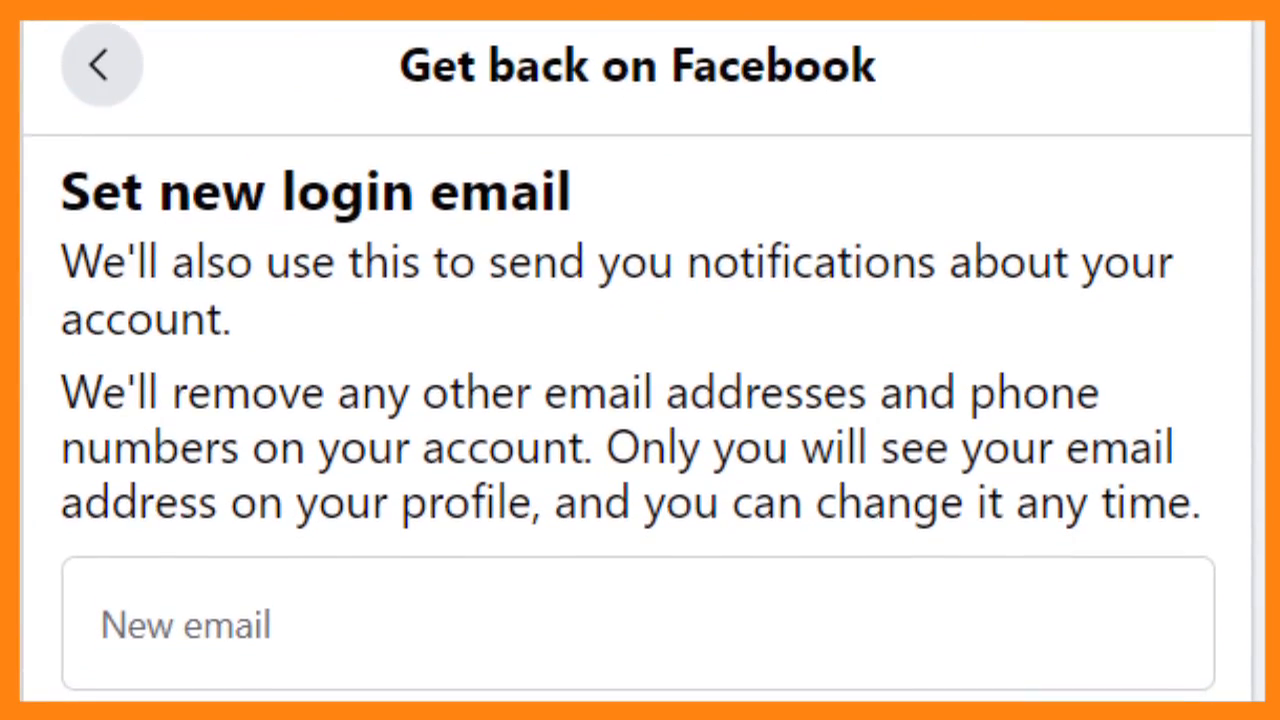
scroll(down, 3)
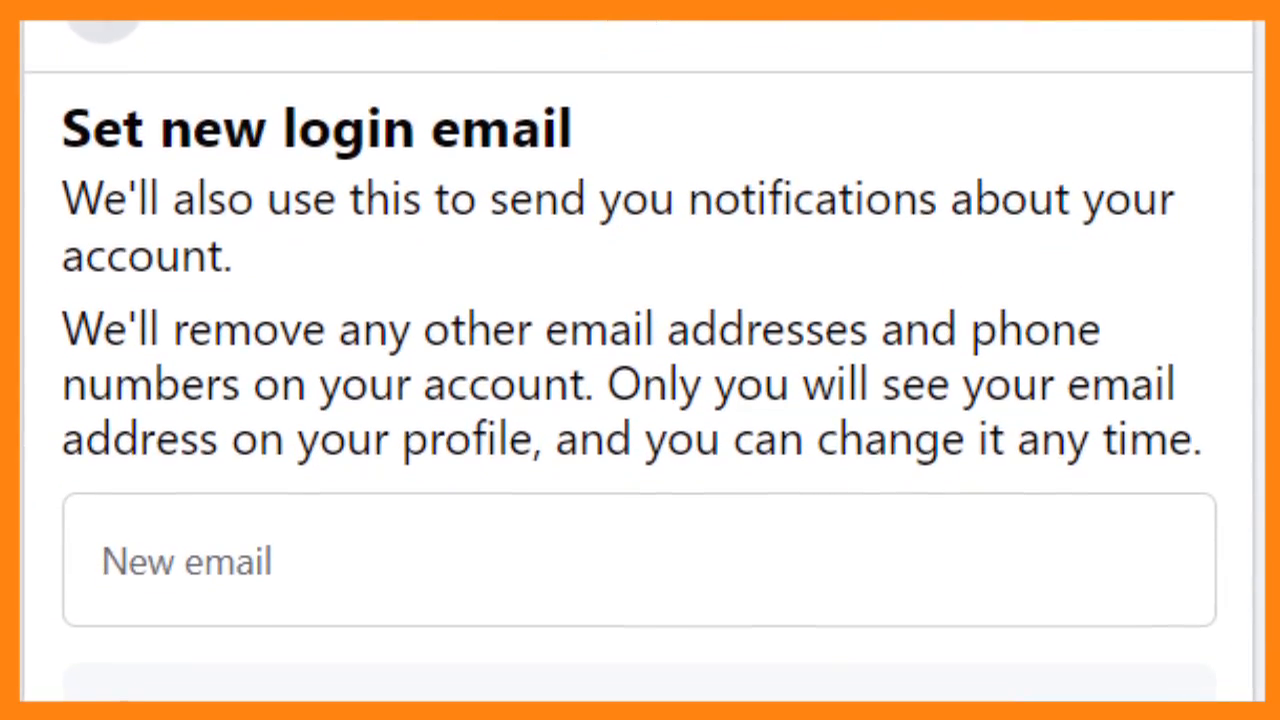
scroll(down, 3)
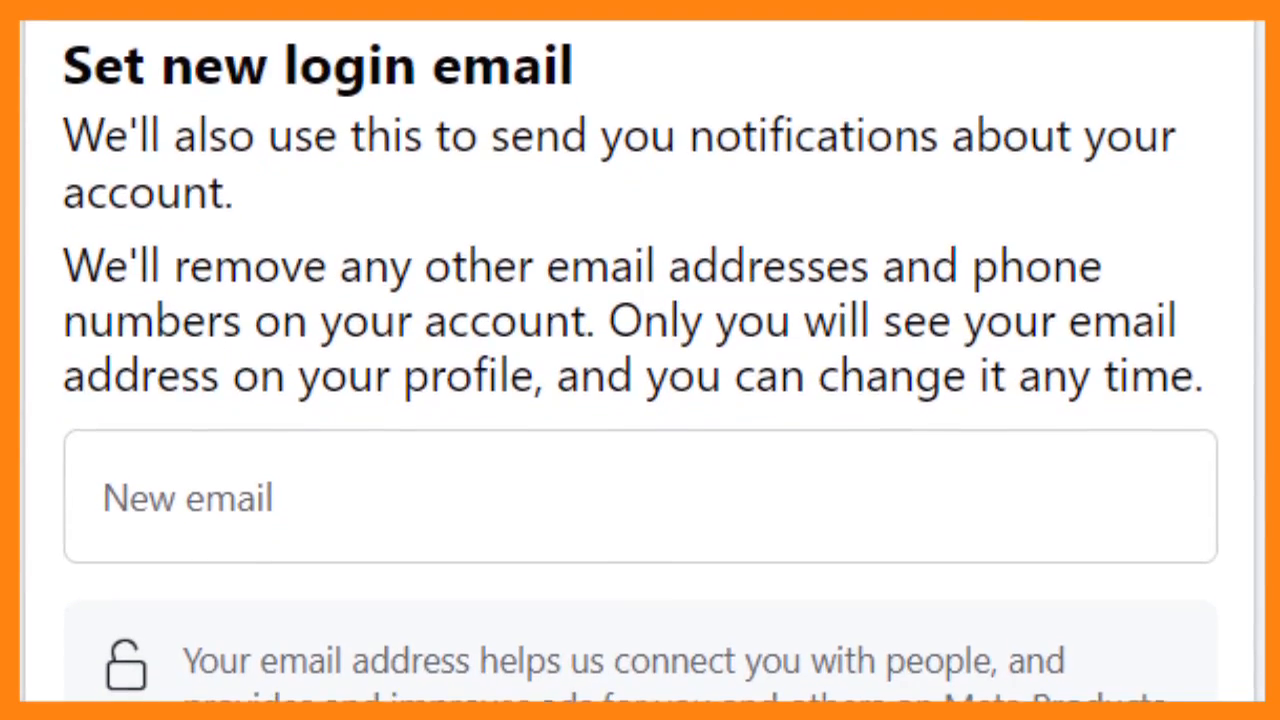
scroll(down, 3)
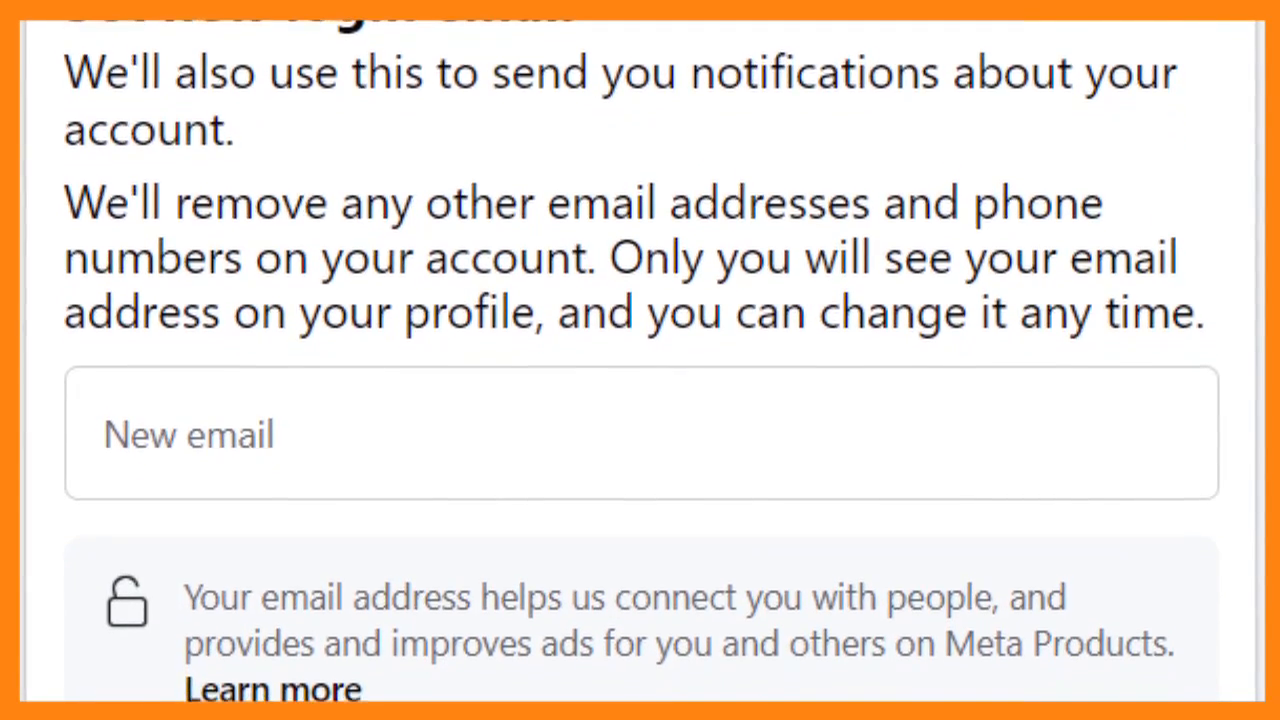
scroll(down, 3)
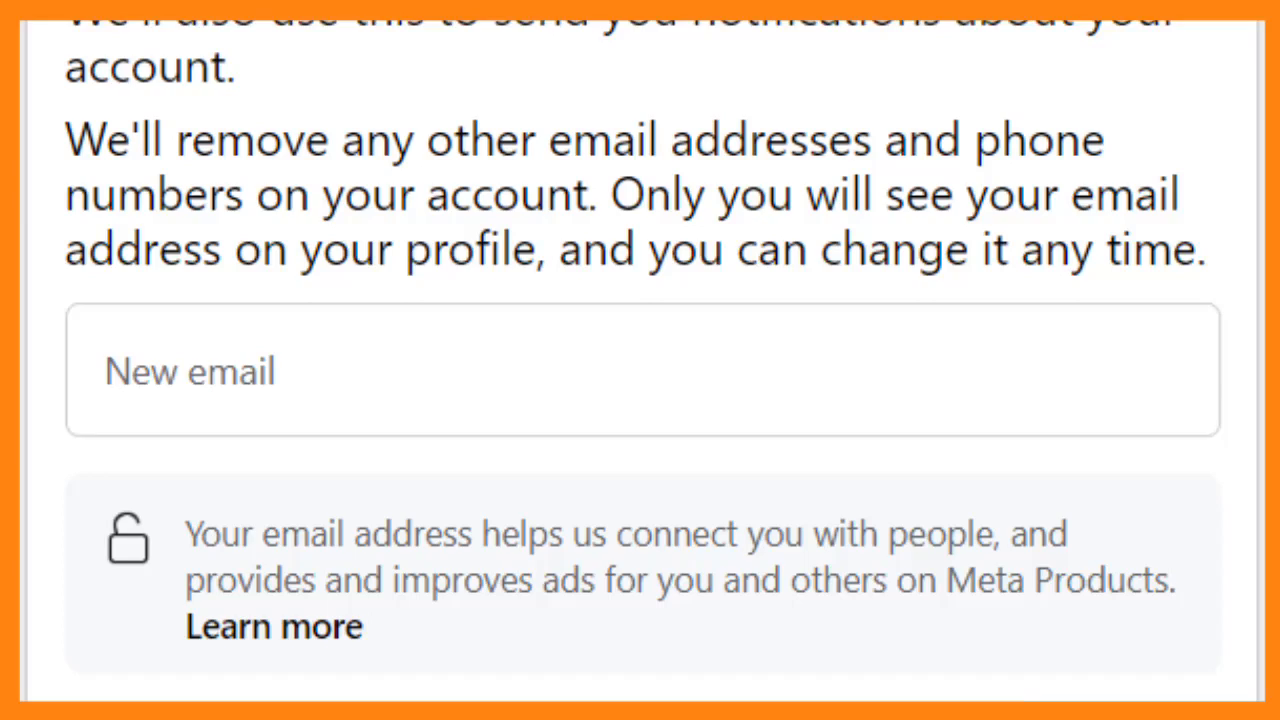
scroll(down, 3)
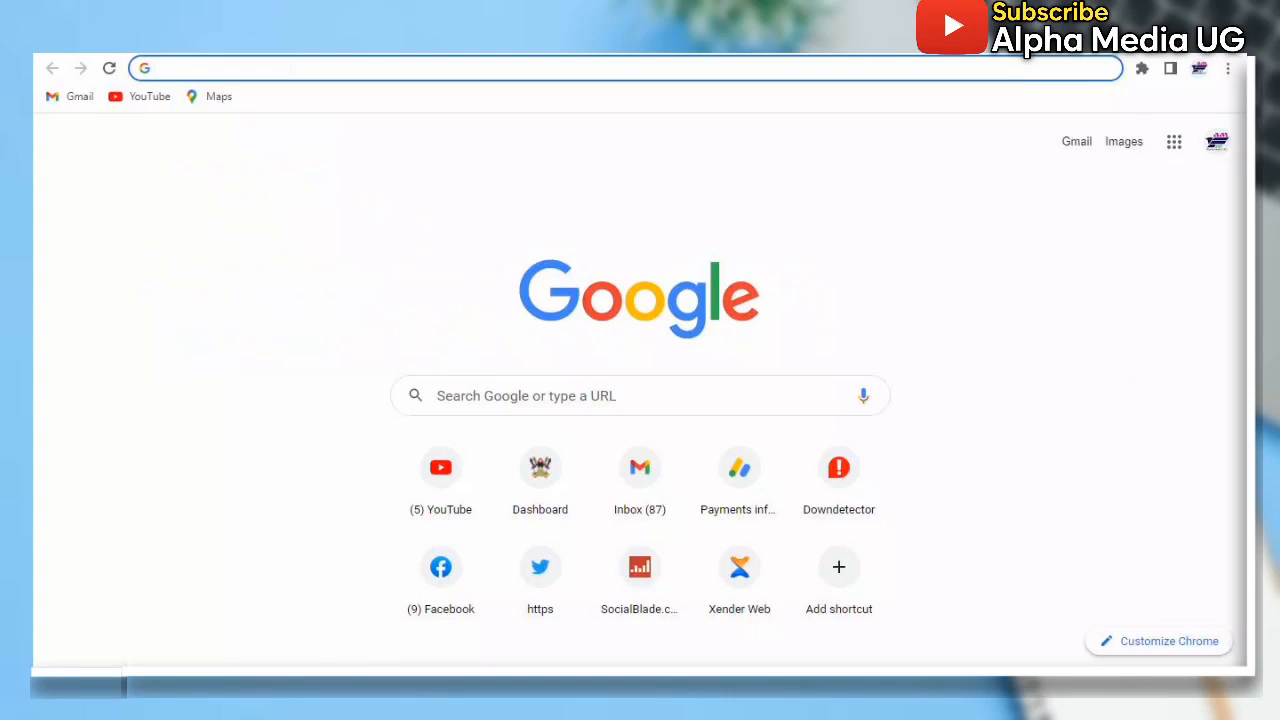
Step: Search Google for 'accessing and downloading' and open the first Facebook help result
text(accessing and downloading)
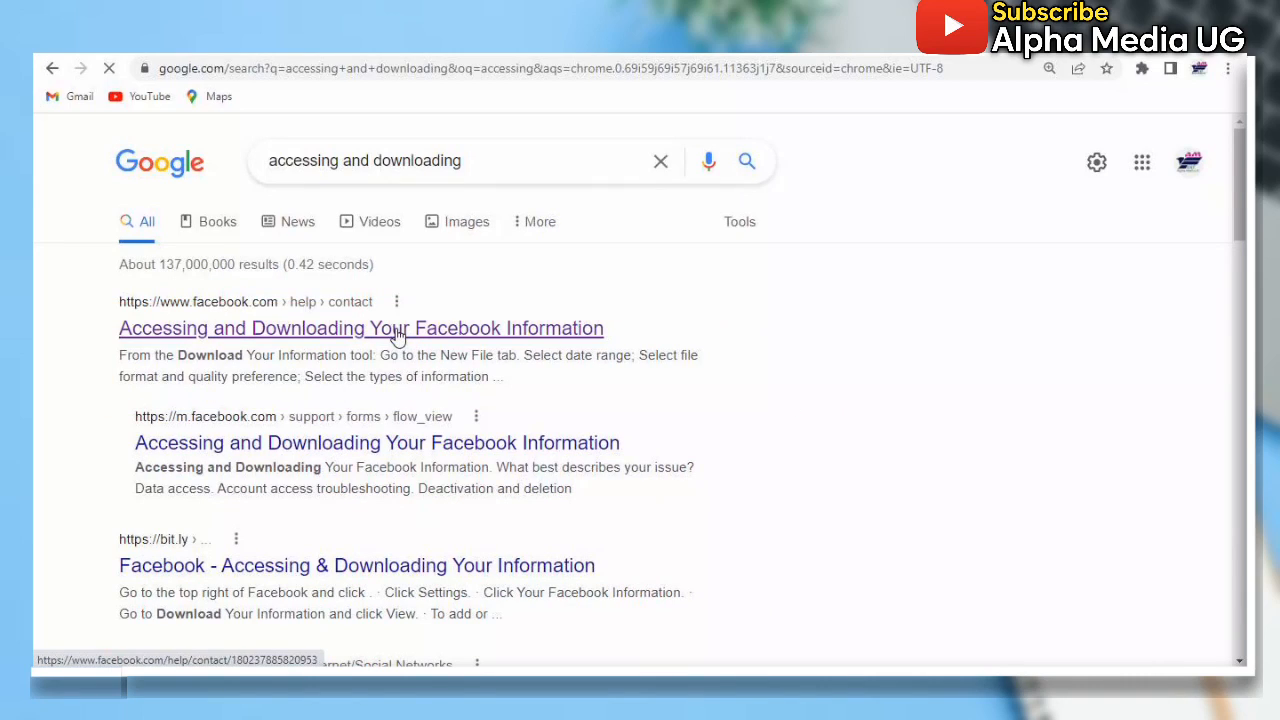
click(360, 328)
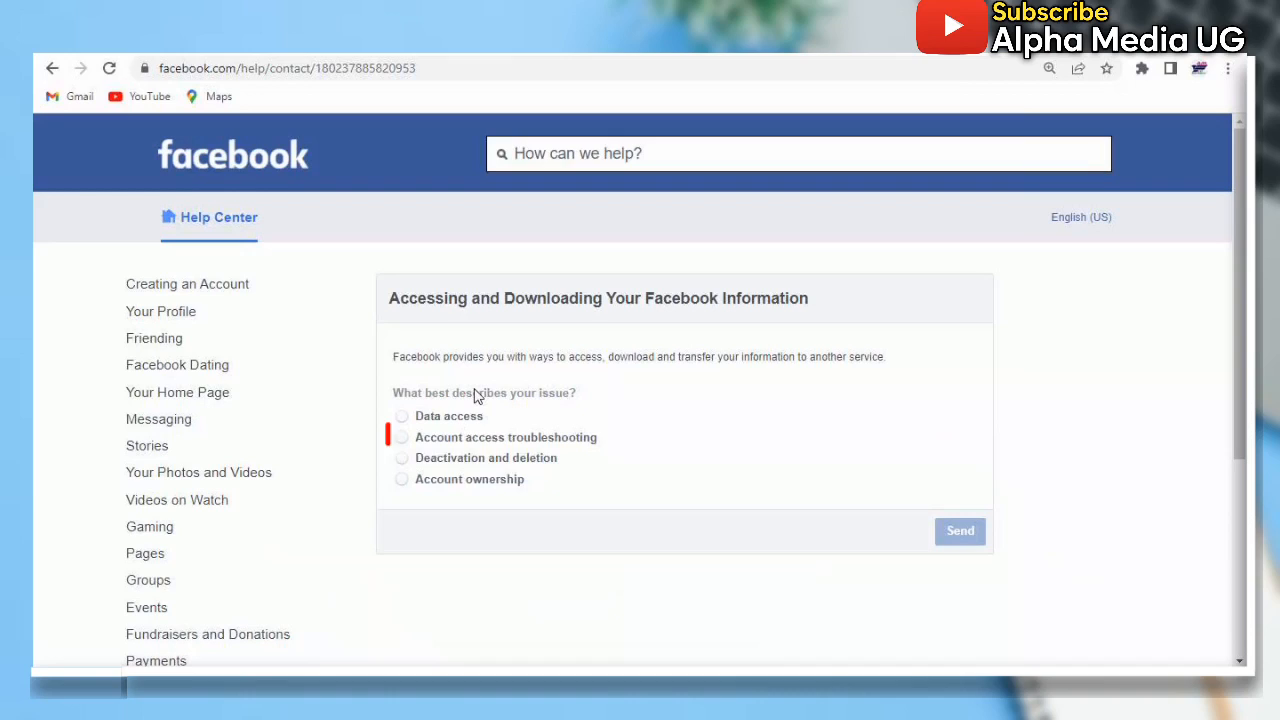
Step: Choose 'Account access troubleshooting' and 'My account has been hacked', then follow the Help Center link
click(401, 437)
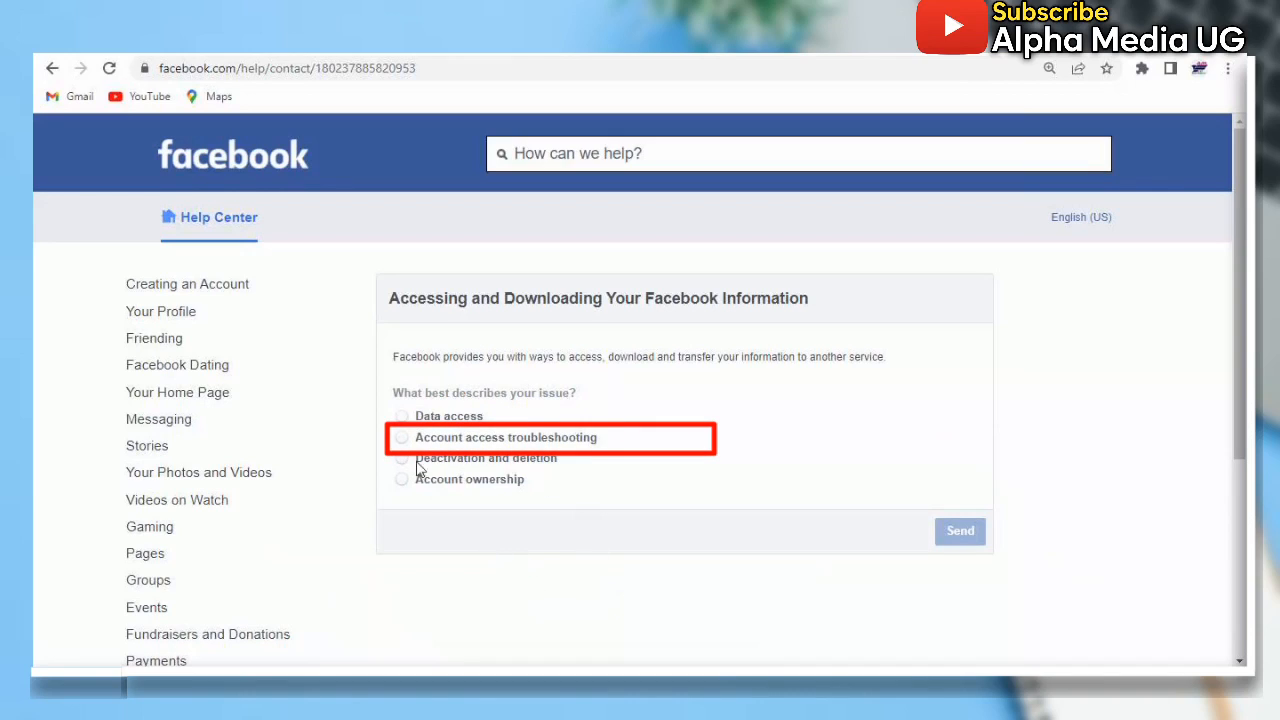
click(401, 437)
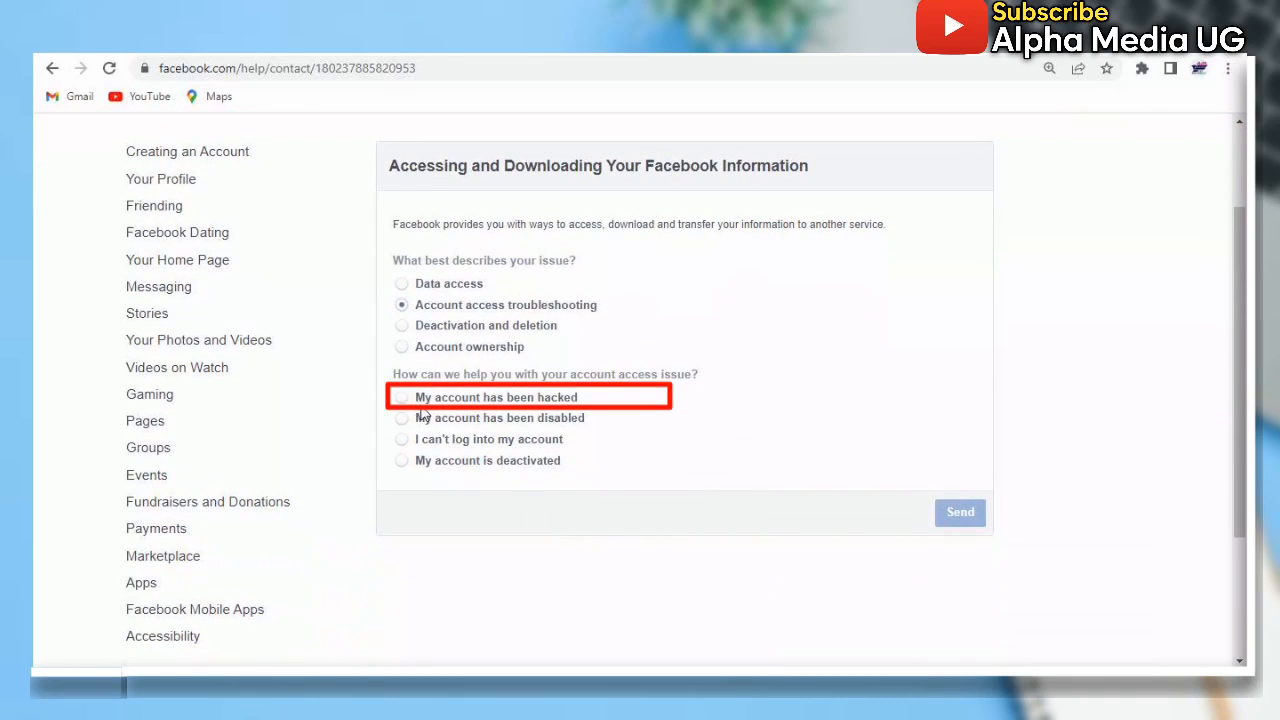
click(401, 397)
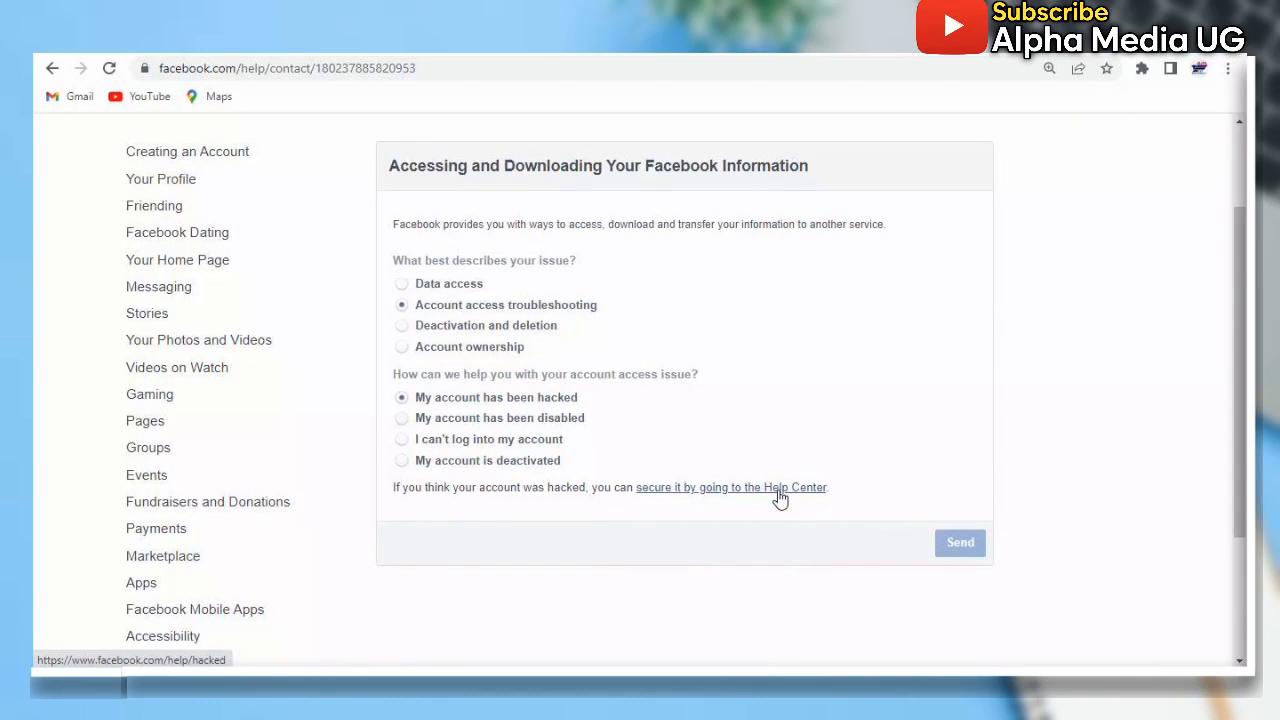
click(731, 487)
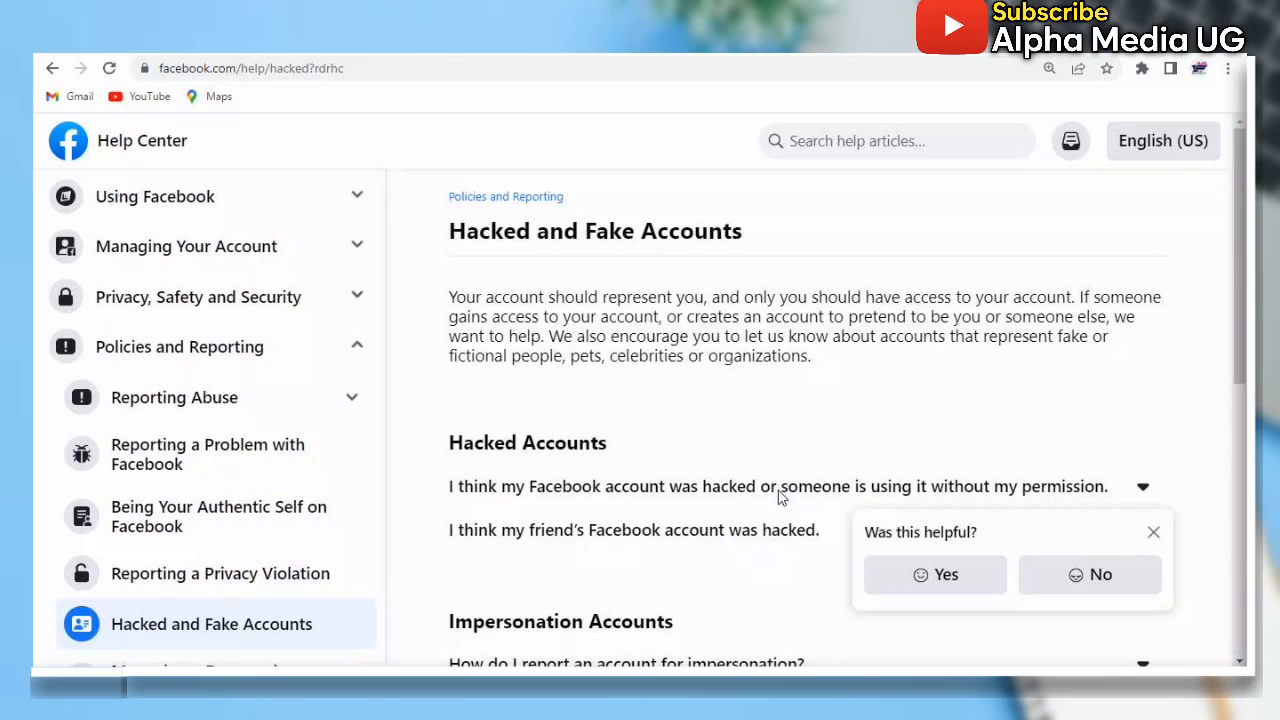
Step: Dismiss the feedback popup, expand the hacked-account answer, and launch its Get Started guided help
click(1153, 531)
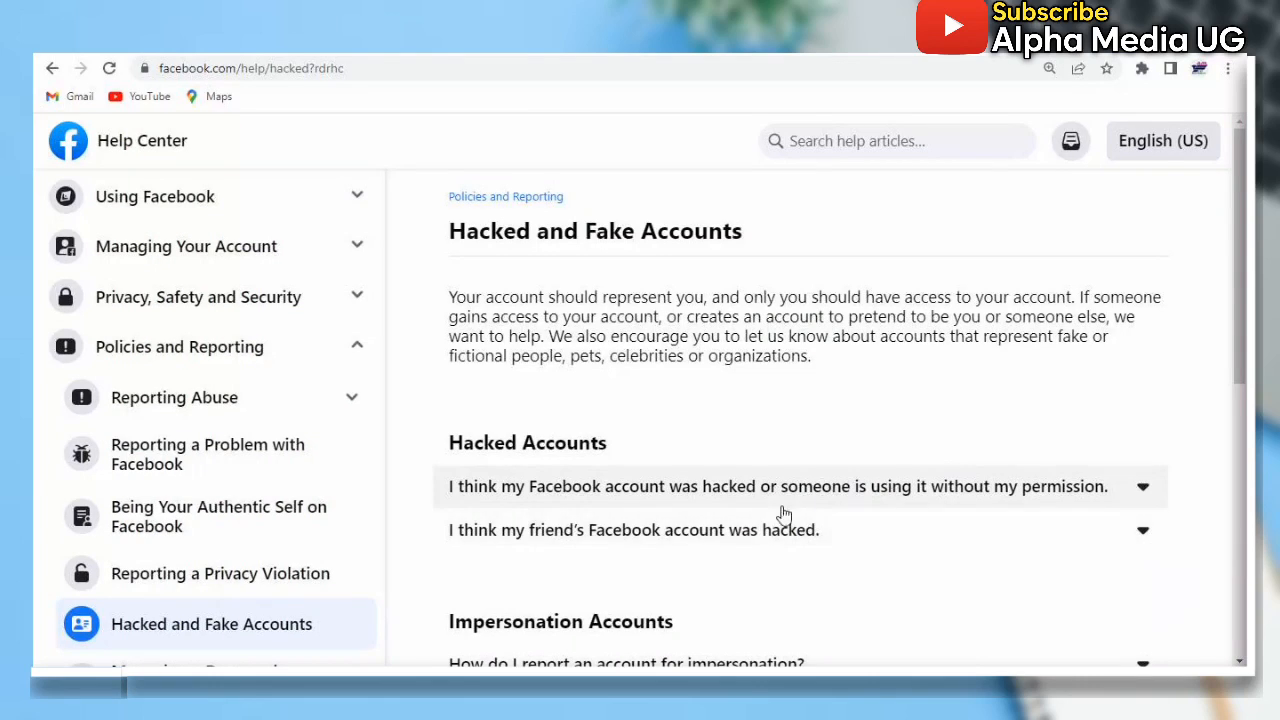
scroll(down, 3)
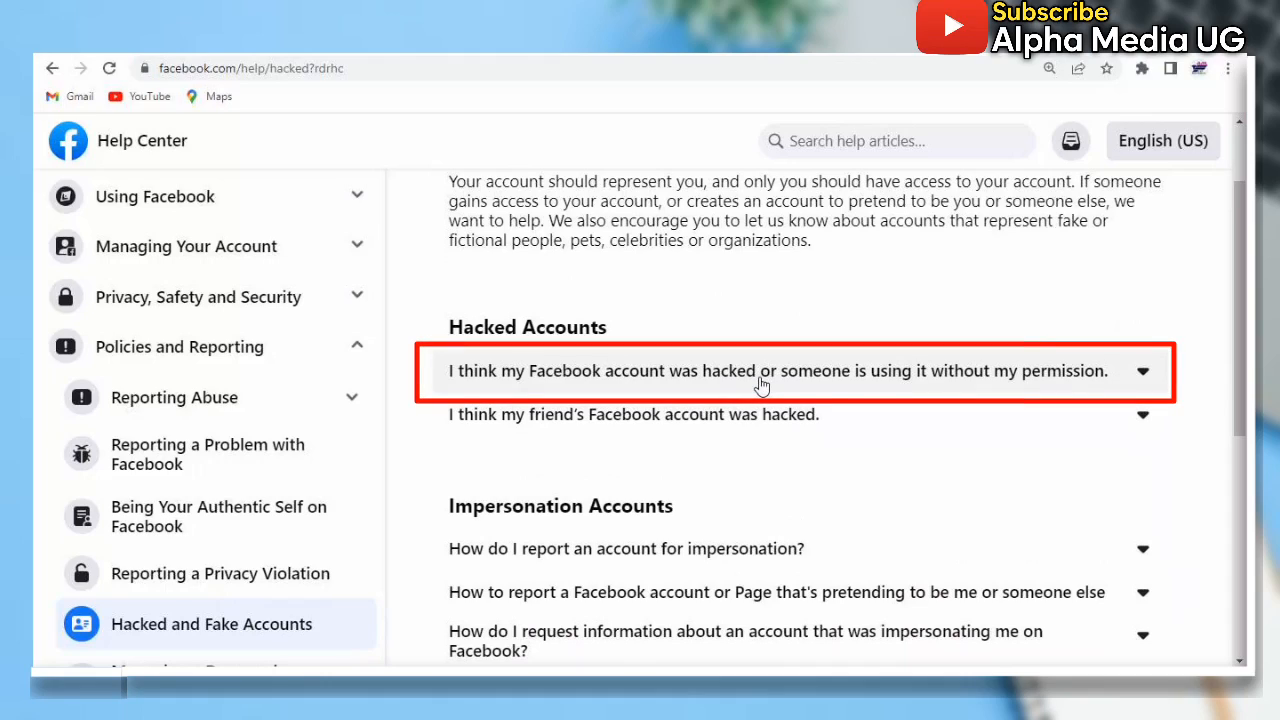
click(775, 370)
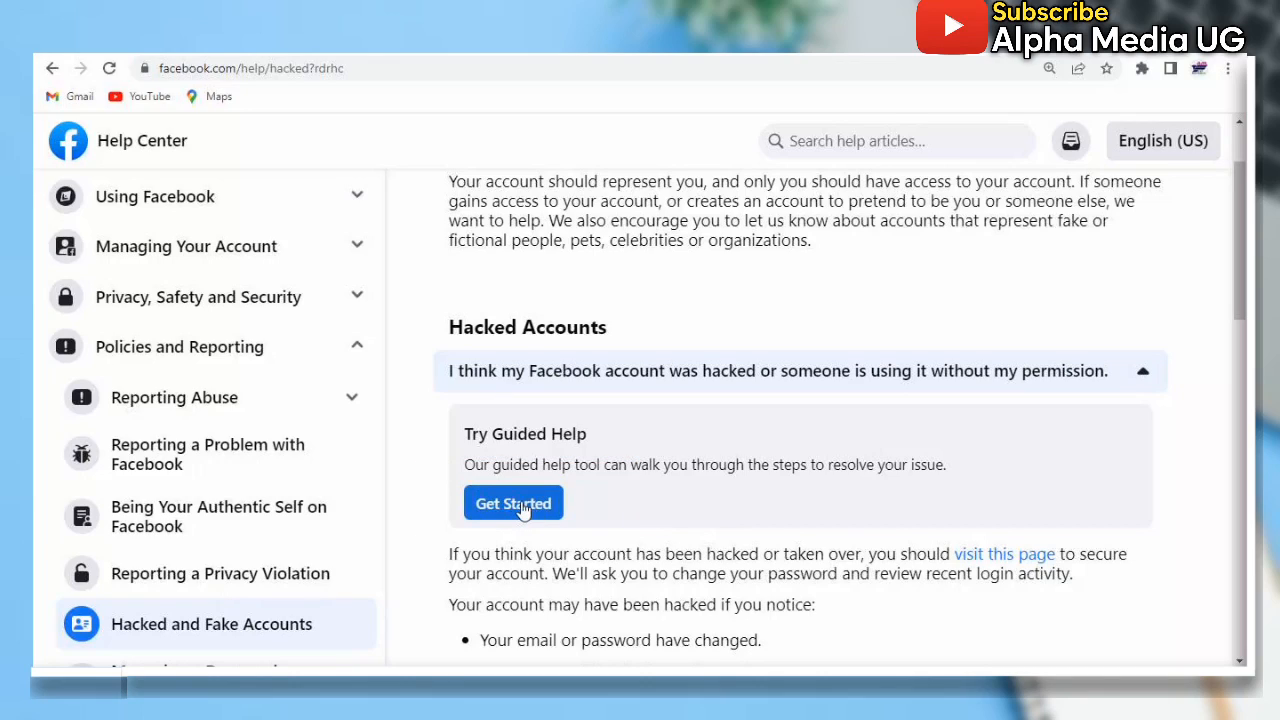
click(513, 503)
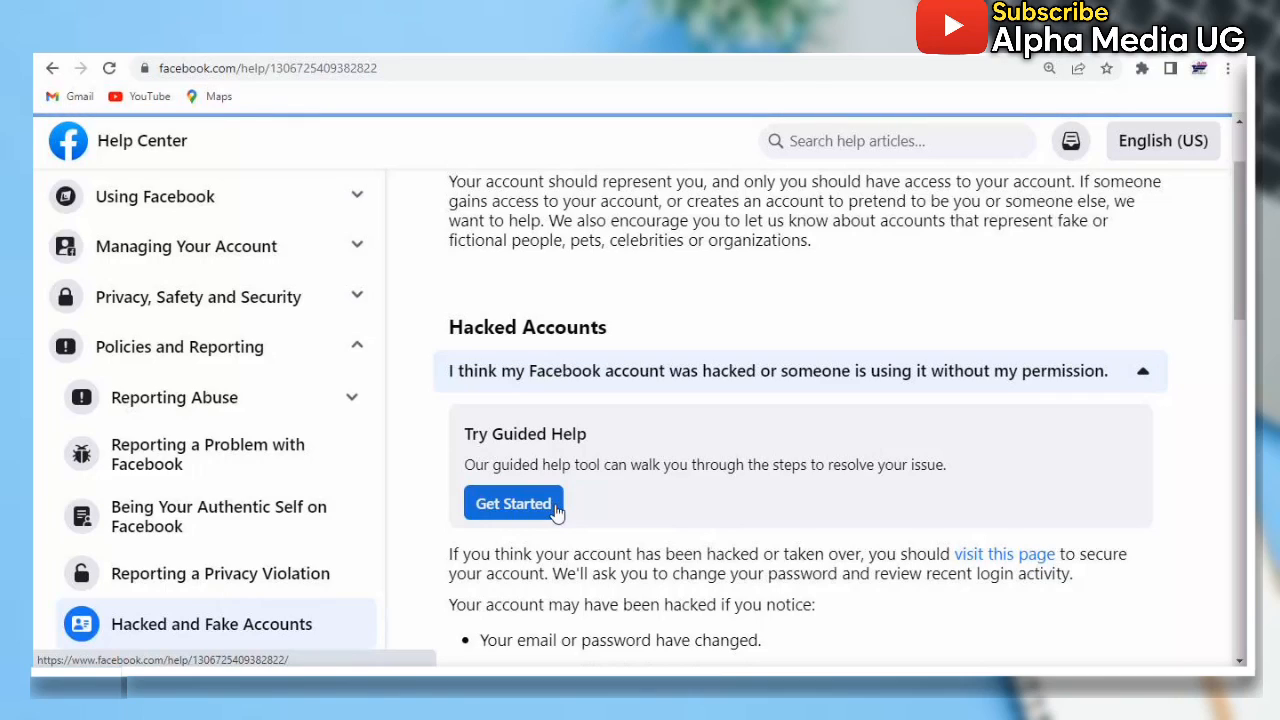
click(513, 503)
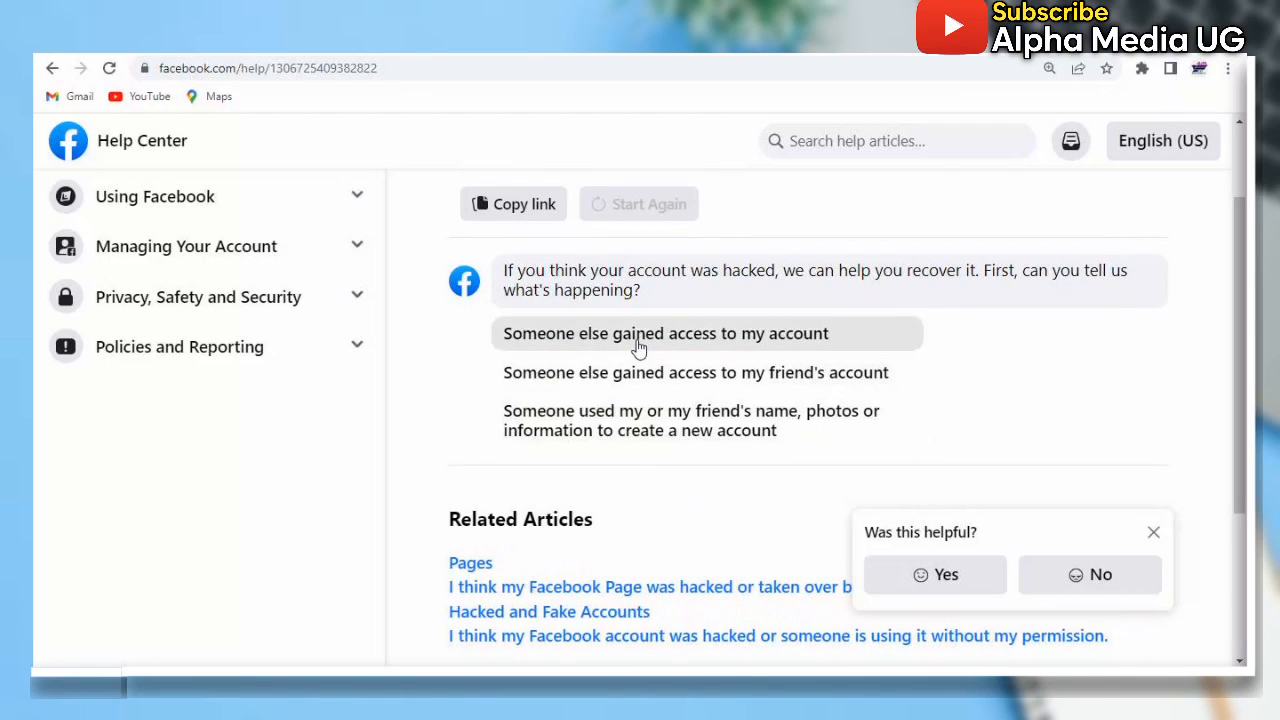
Step: Answer that someone else gained access, you can't log in, and phone and email are inaccessible
click(665, 333)
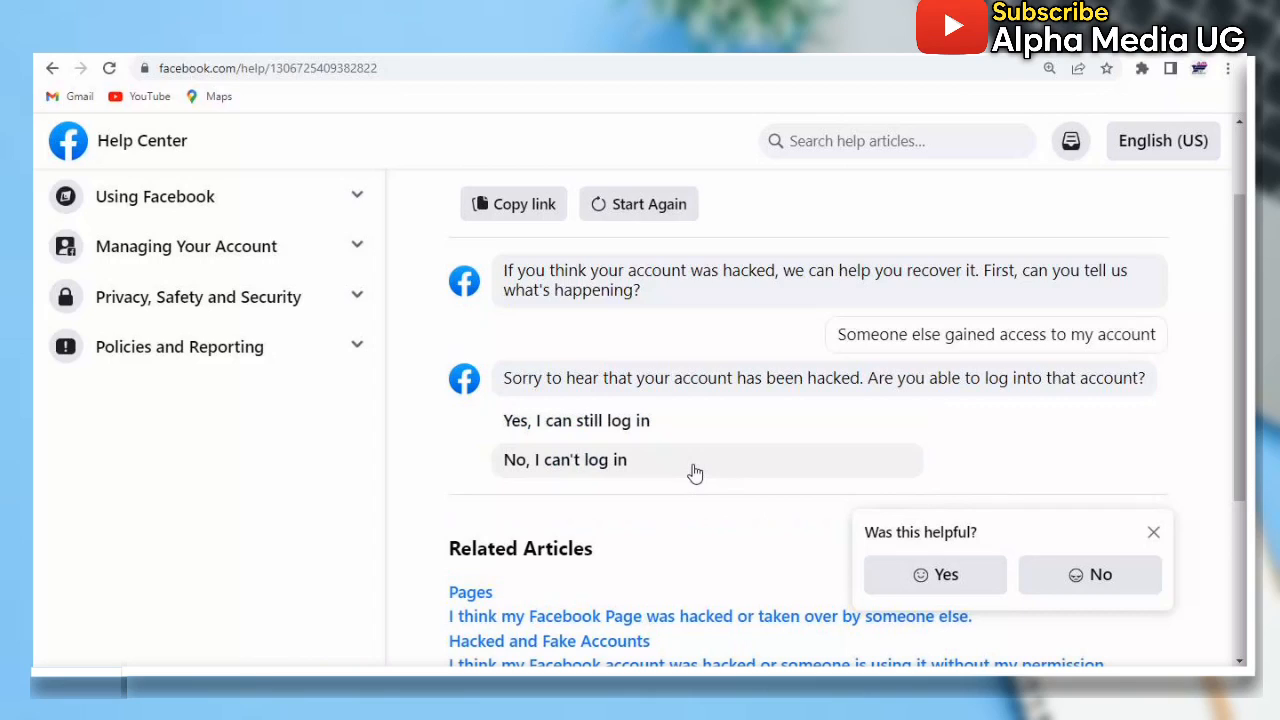
mouse_move(639, 469)
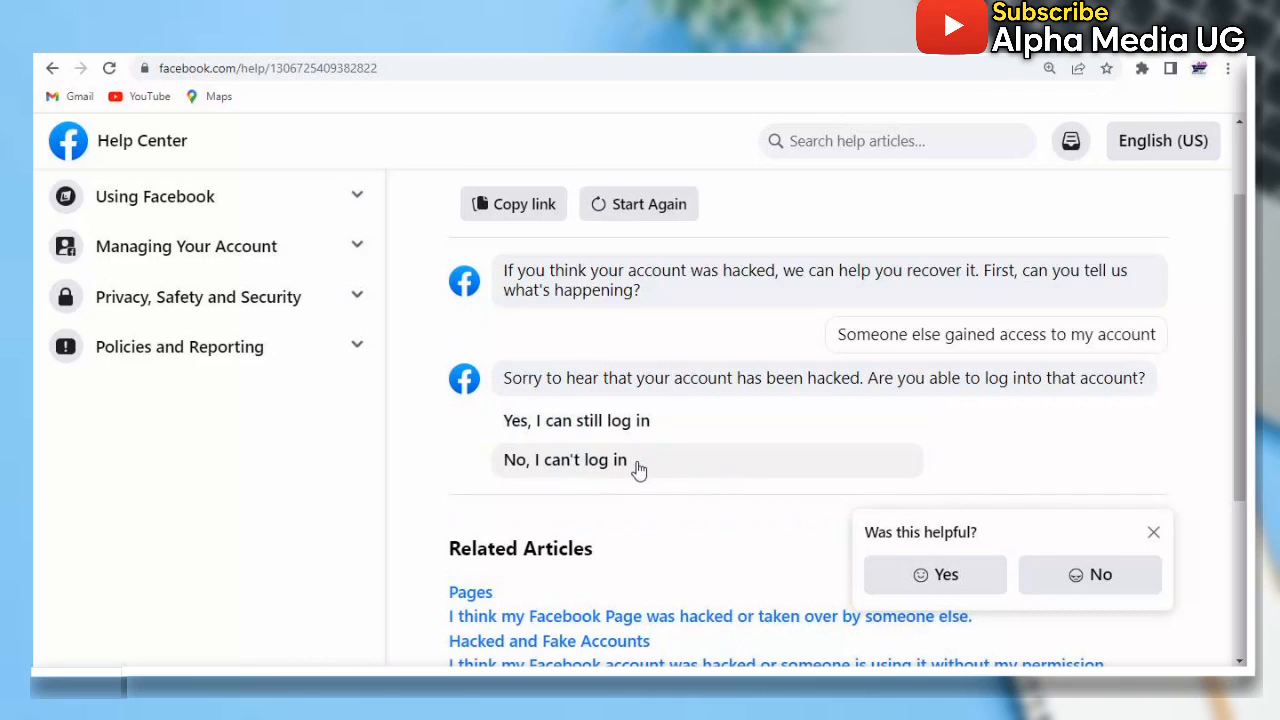
click(564, 460)
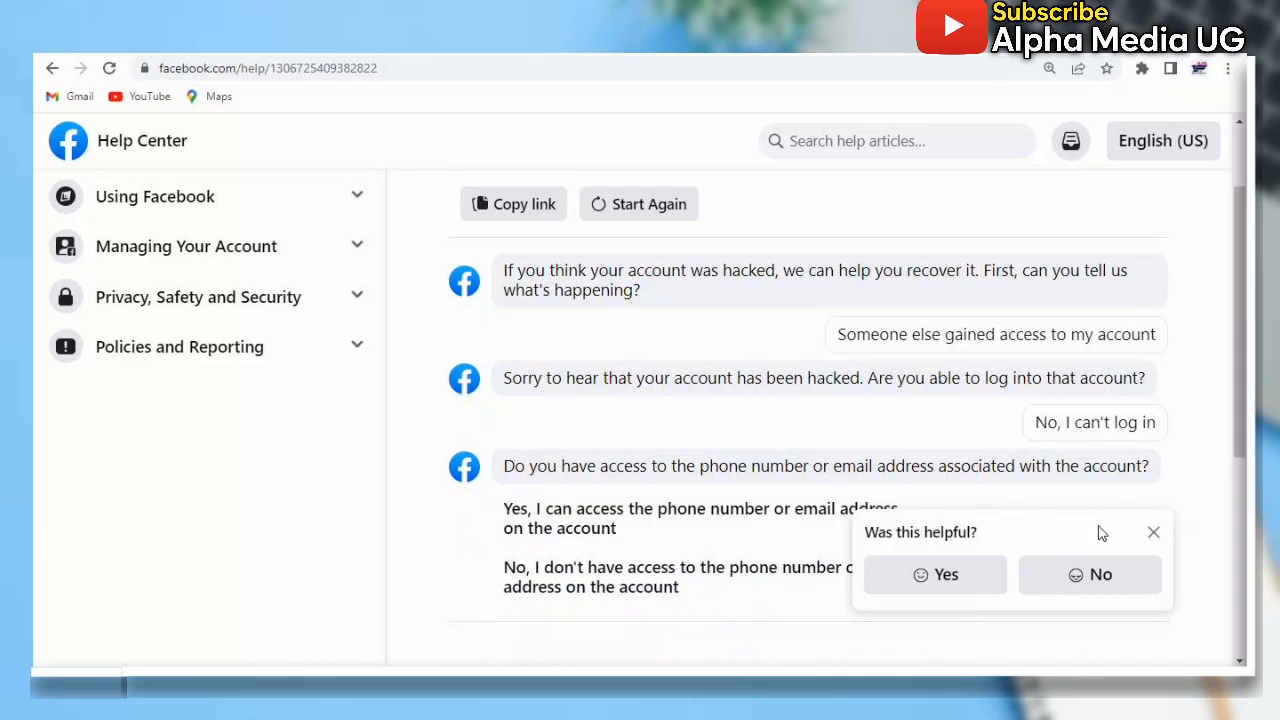
click(1153, 532)
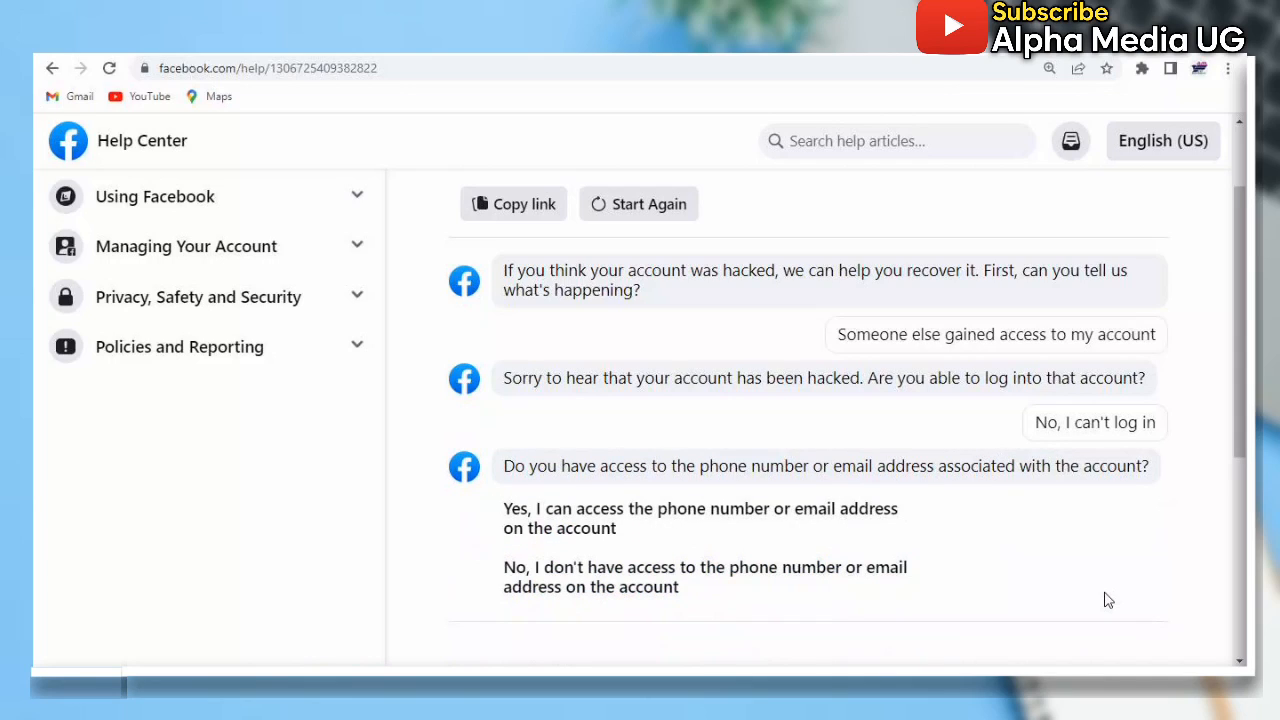
scroll(down, 3)
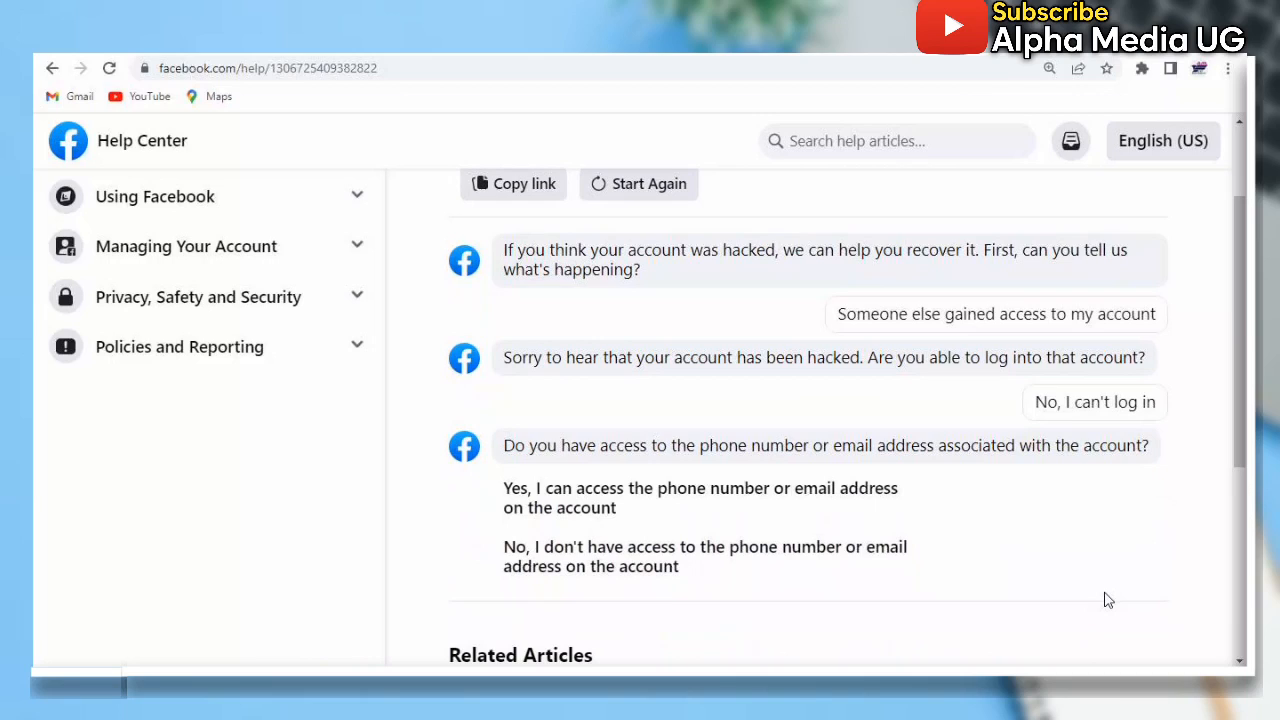
scroll(down, 3)
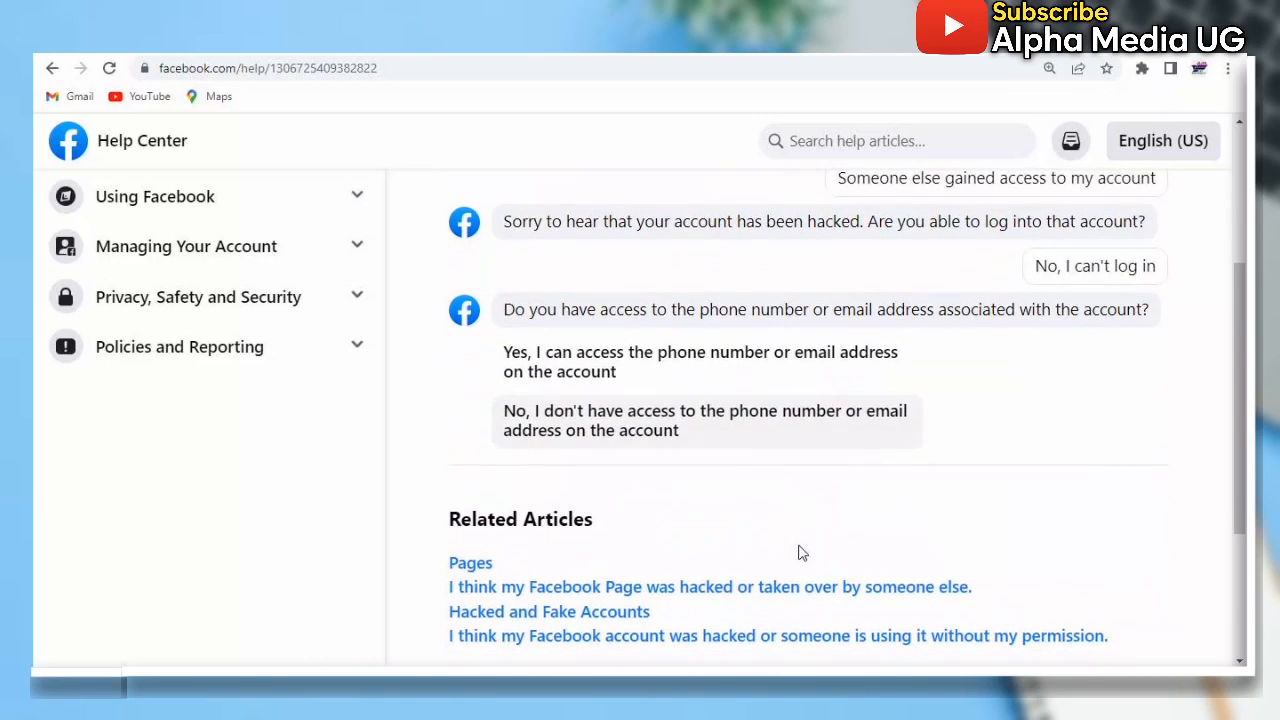
click(705, 420)
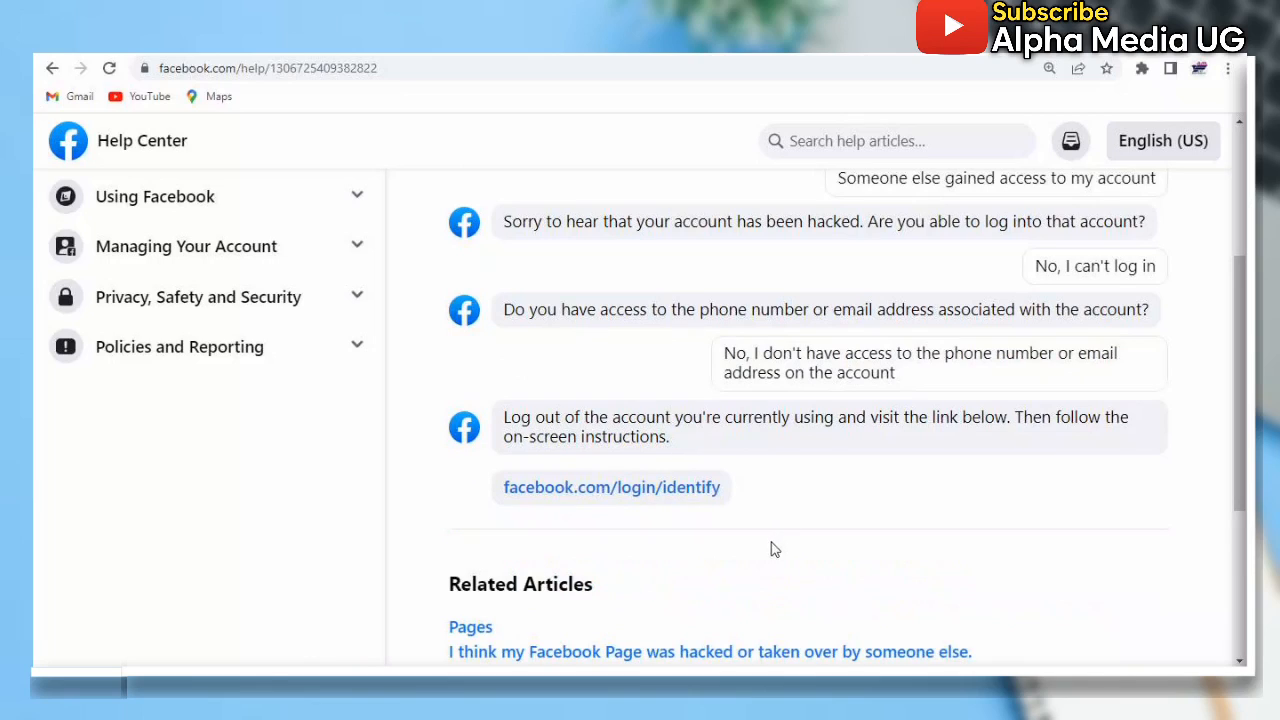
scroll(down, 3)
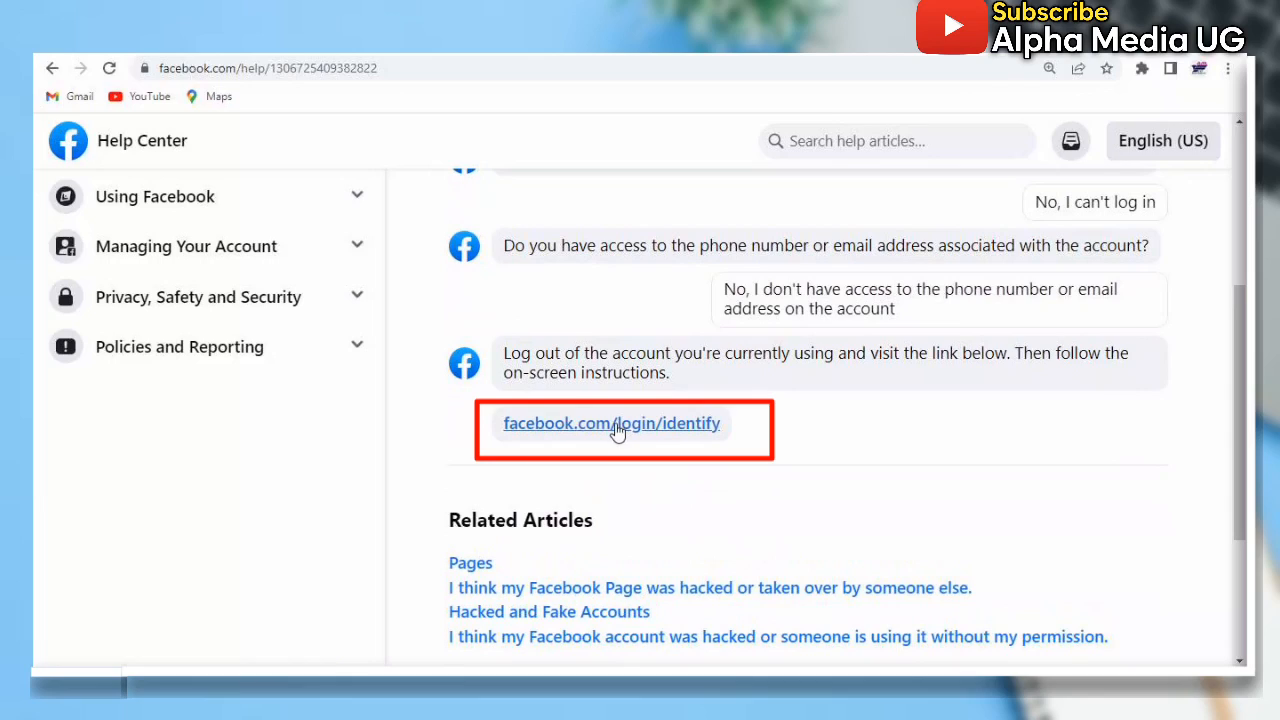
Step: Follow the facebook.com/login/identify link in the guided help answer
click(611, 423)
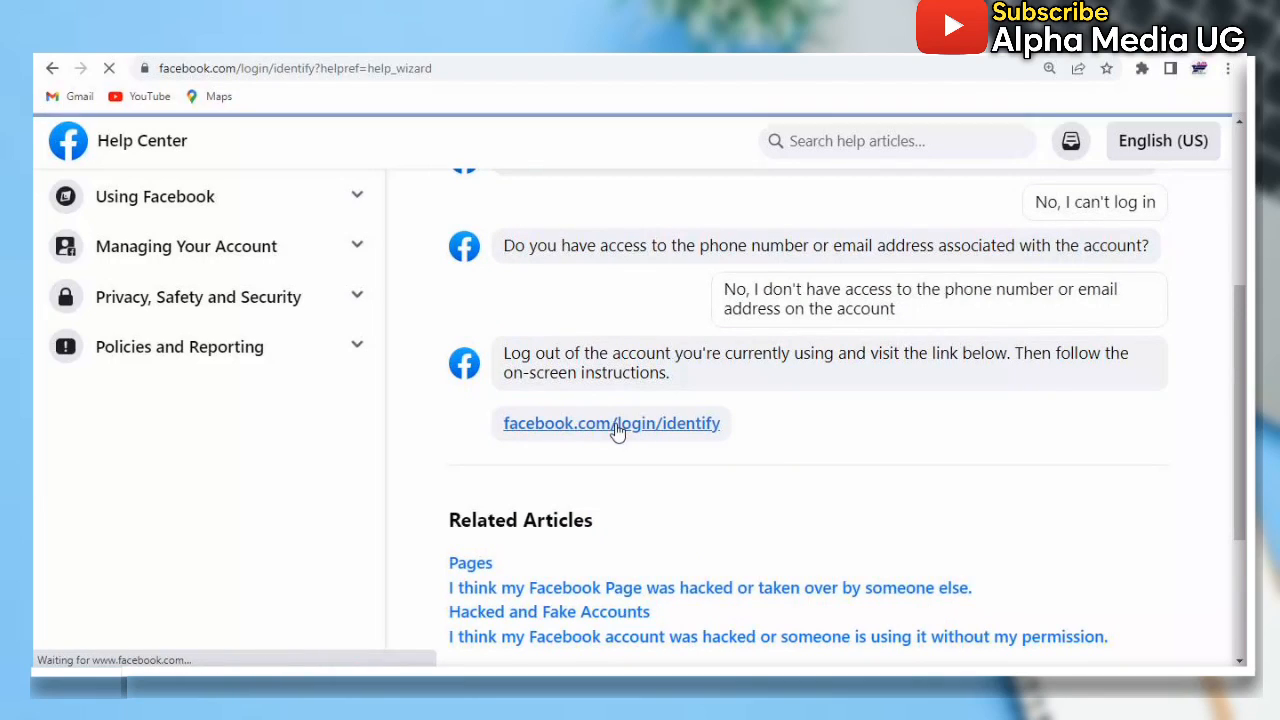
click(611, 423)
text(Savior Se)
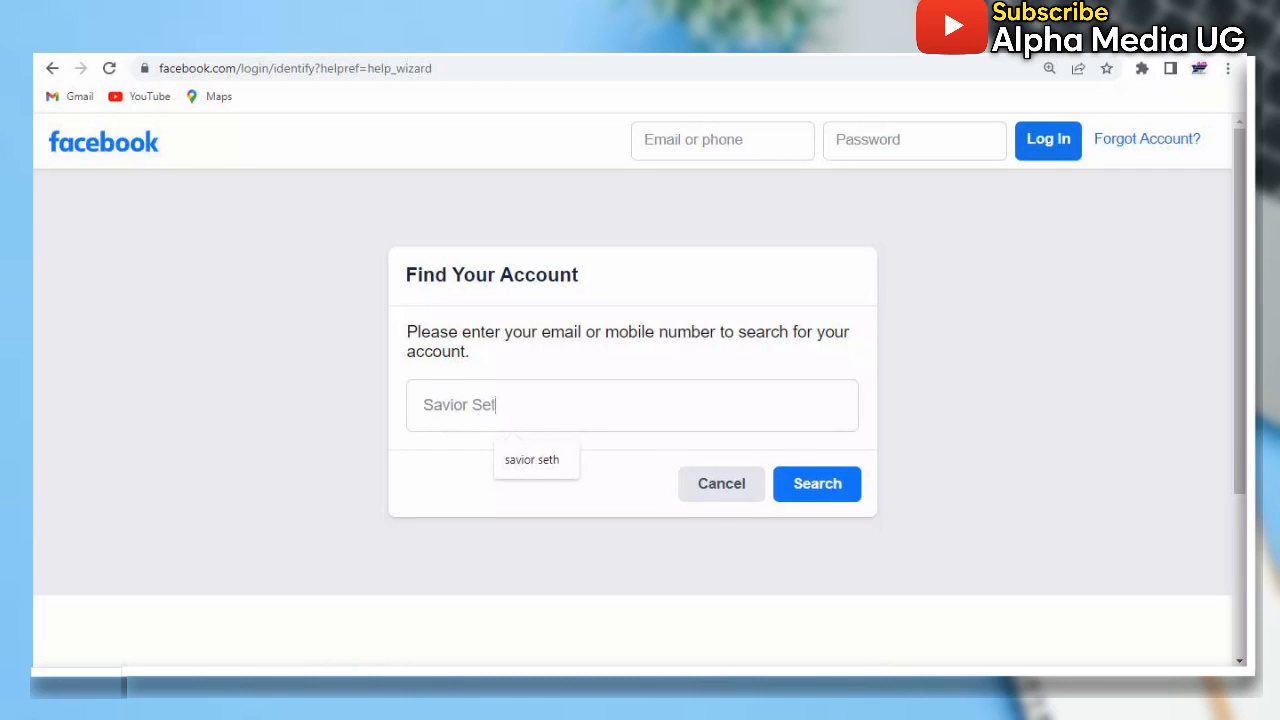
Step: Search Find Your Account for the entered name and claim the first matching account
text(th)
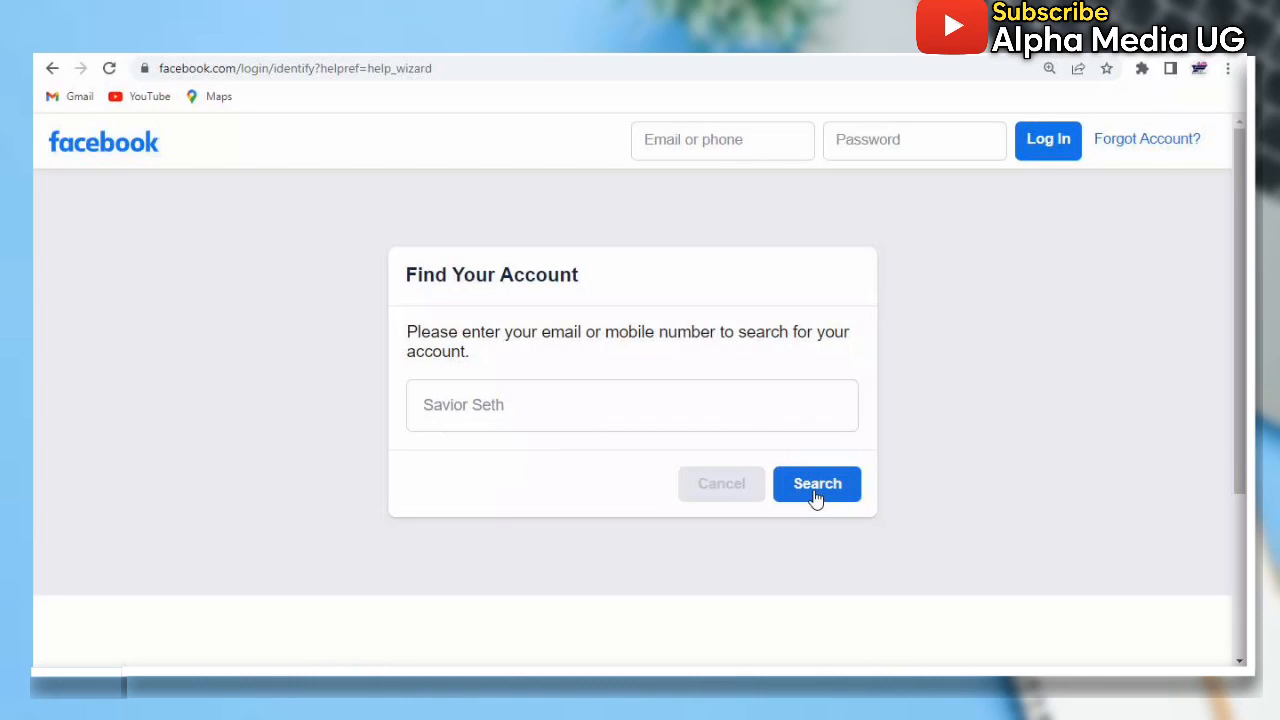
click(817, 483)
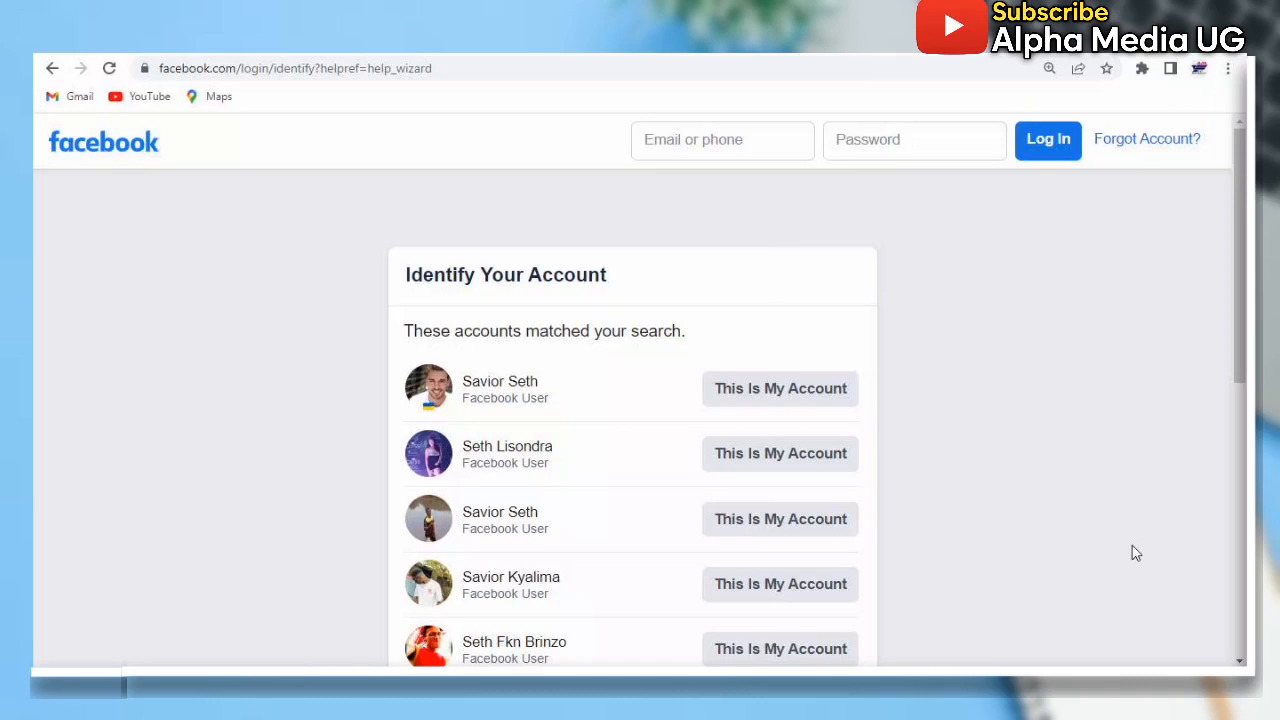
mouse_move(934, 419)
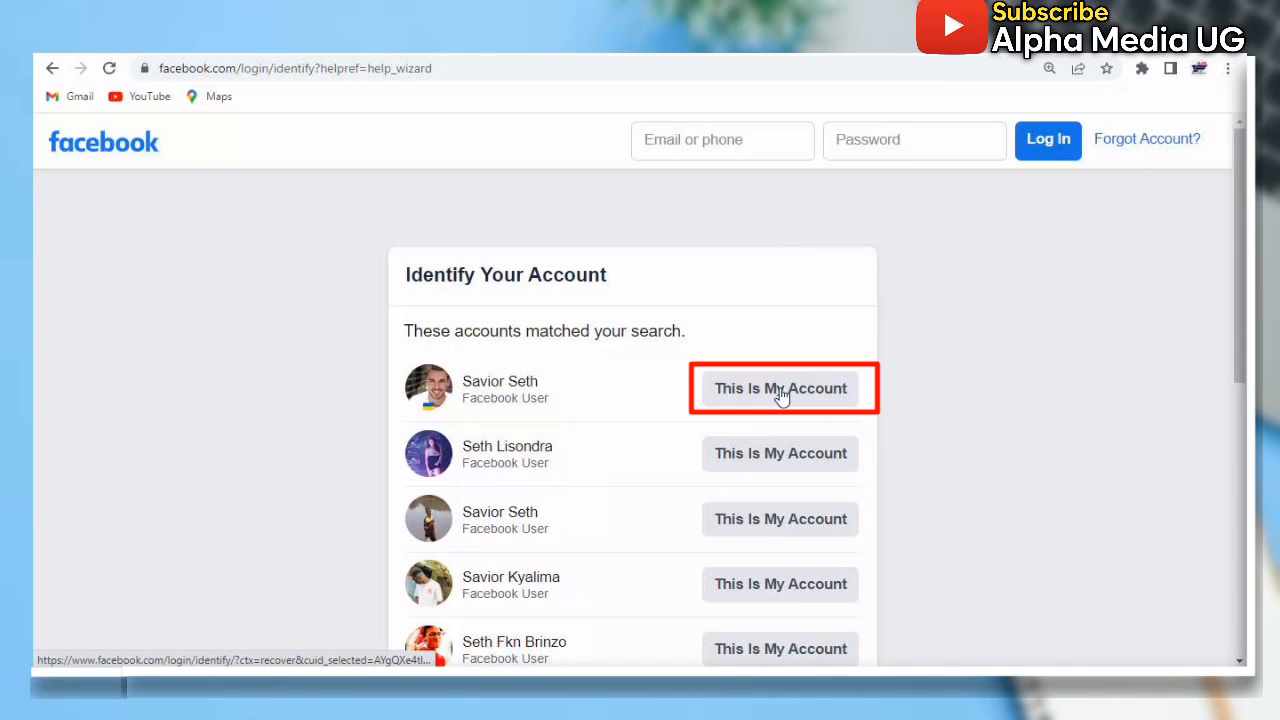
click(780, 388)
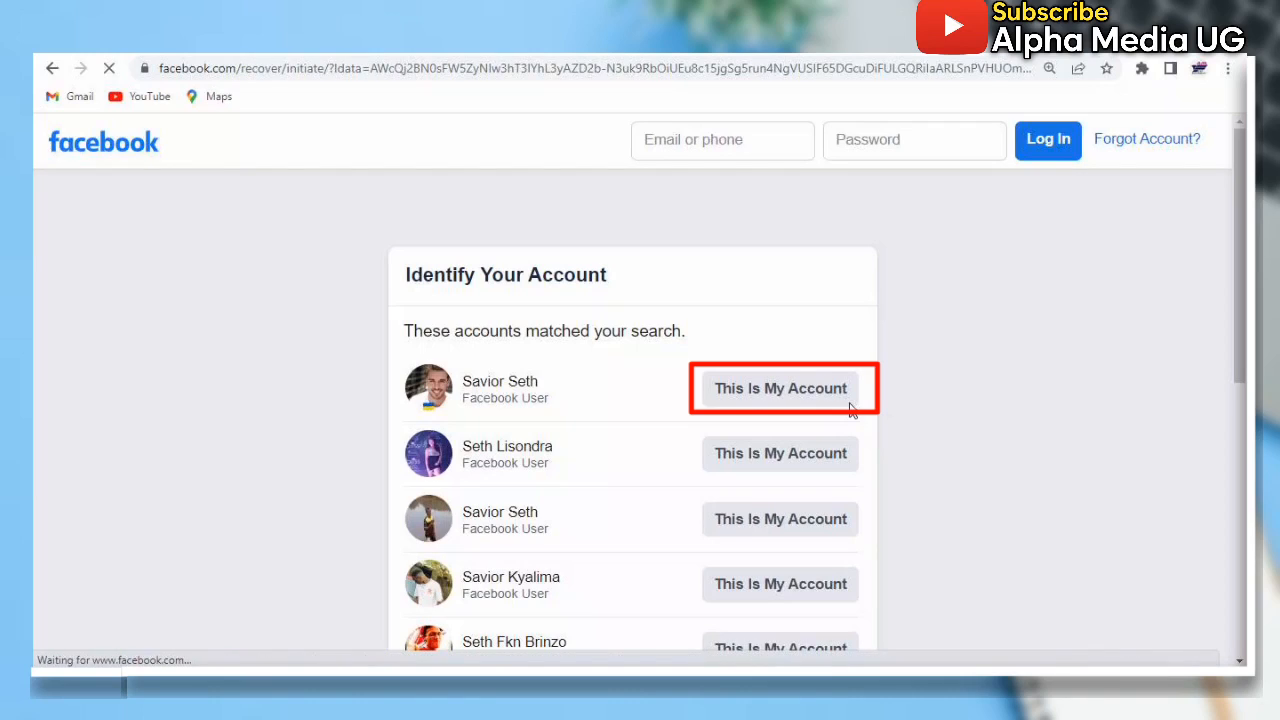
Step: Report no longer having access to the listed email and begin the lost-access recovery steps
click(780, 388)
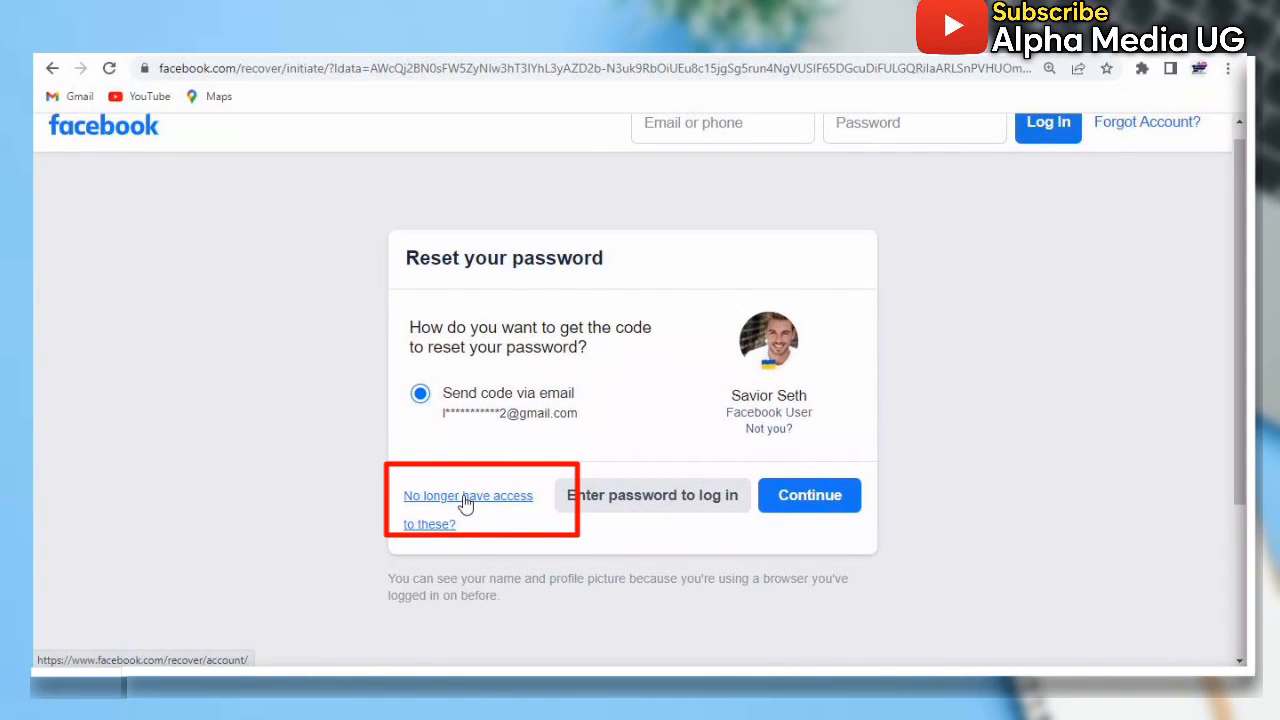
click(467, 495)
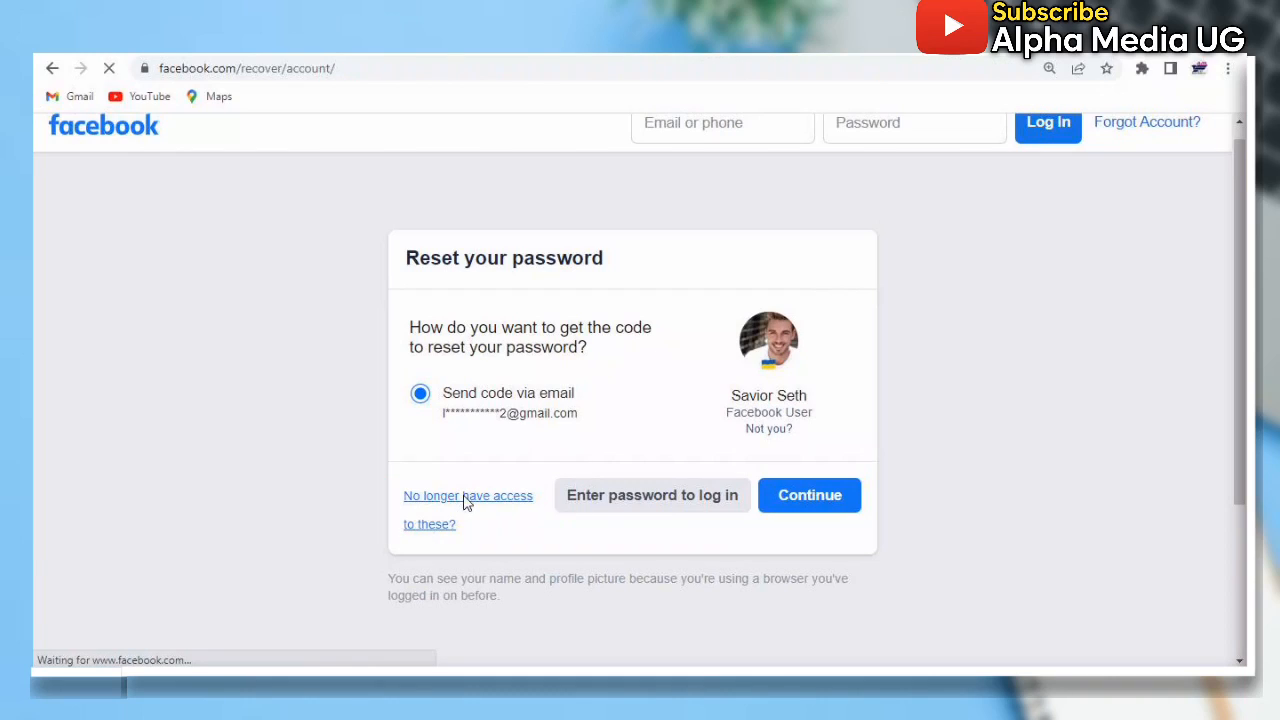
click(468, 495)
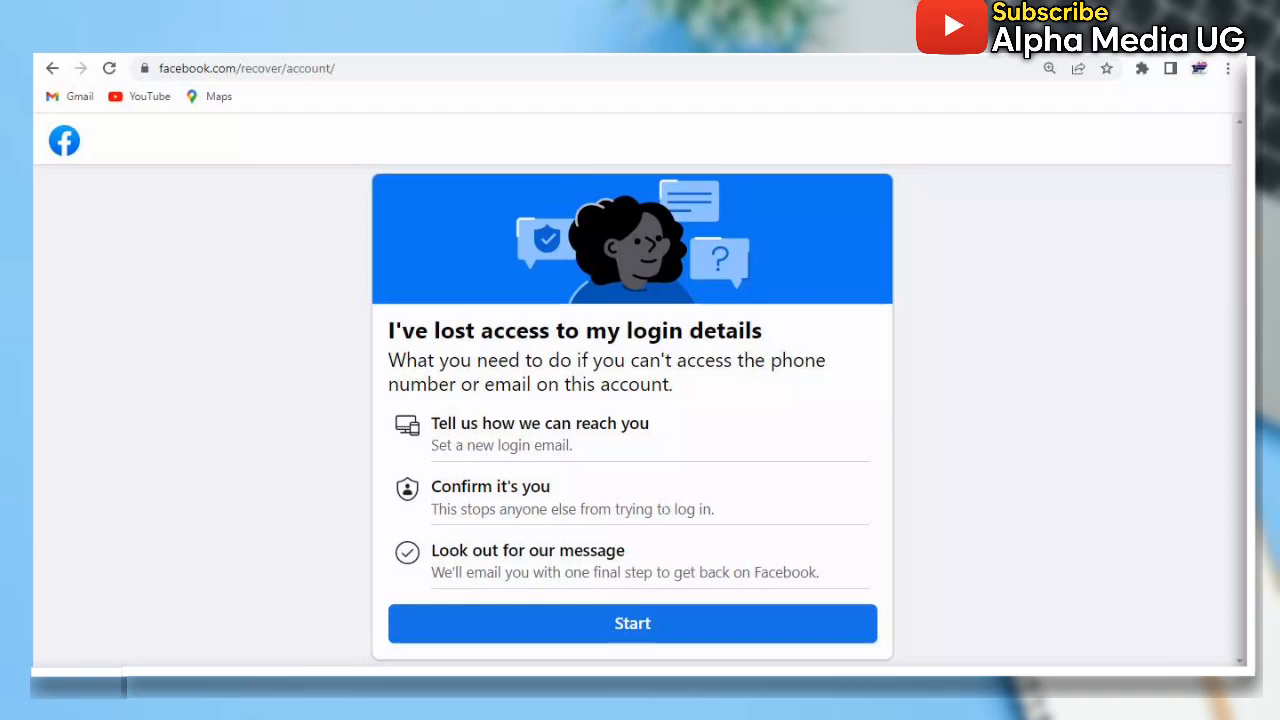
mouse_move(958, 558)
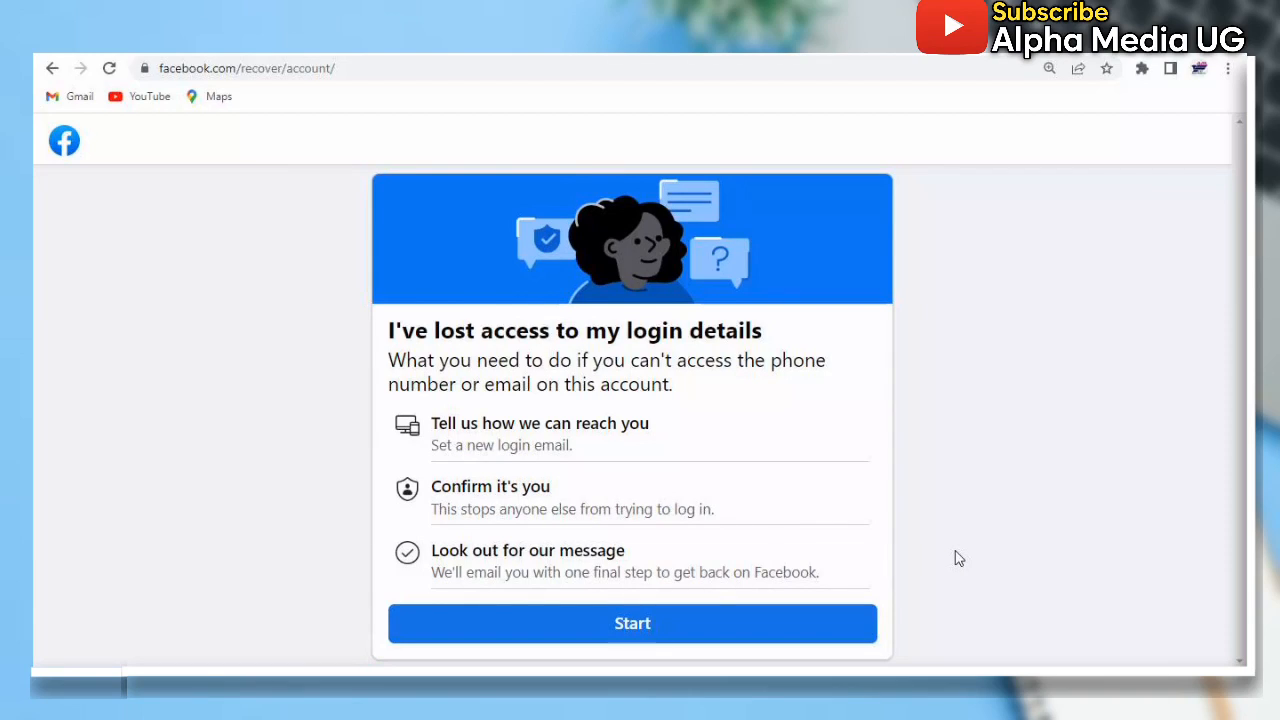
mouse_move(1011, 470)
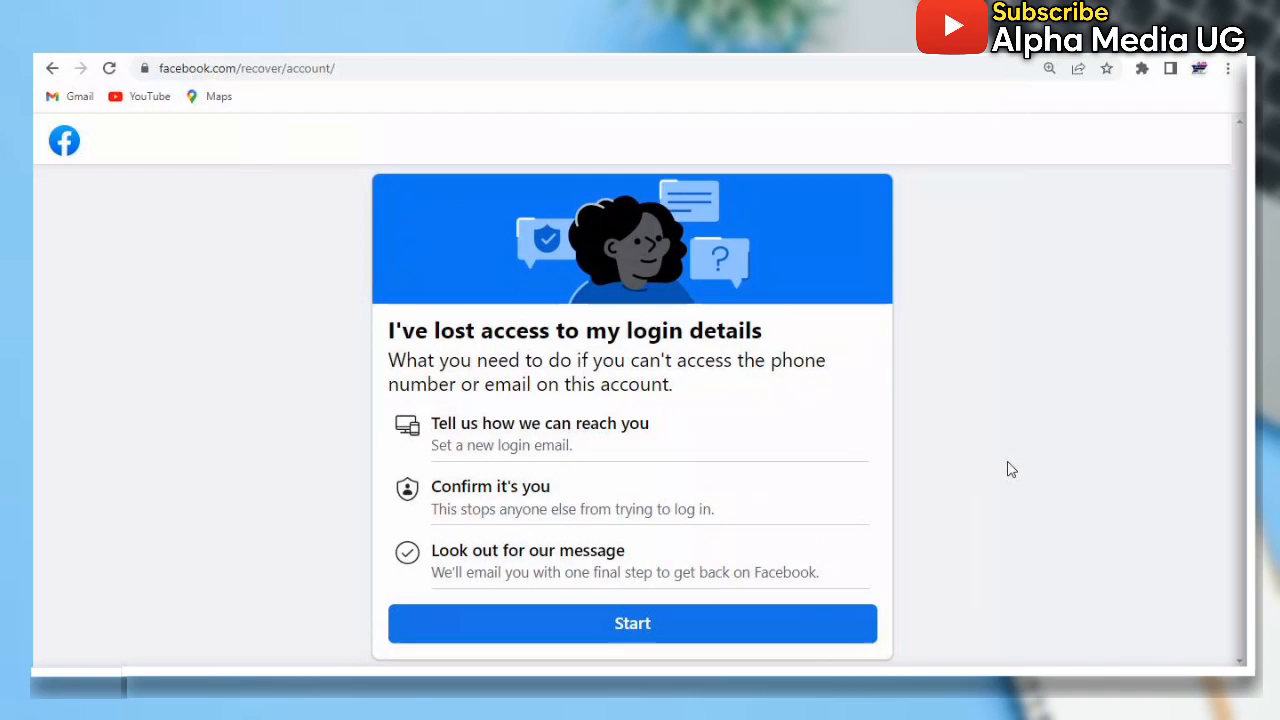
mouse_move(880, 580)
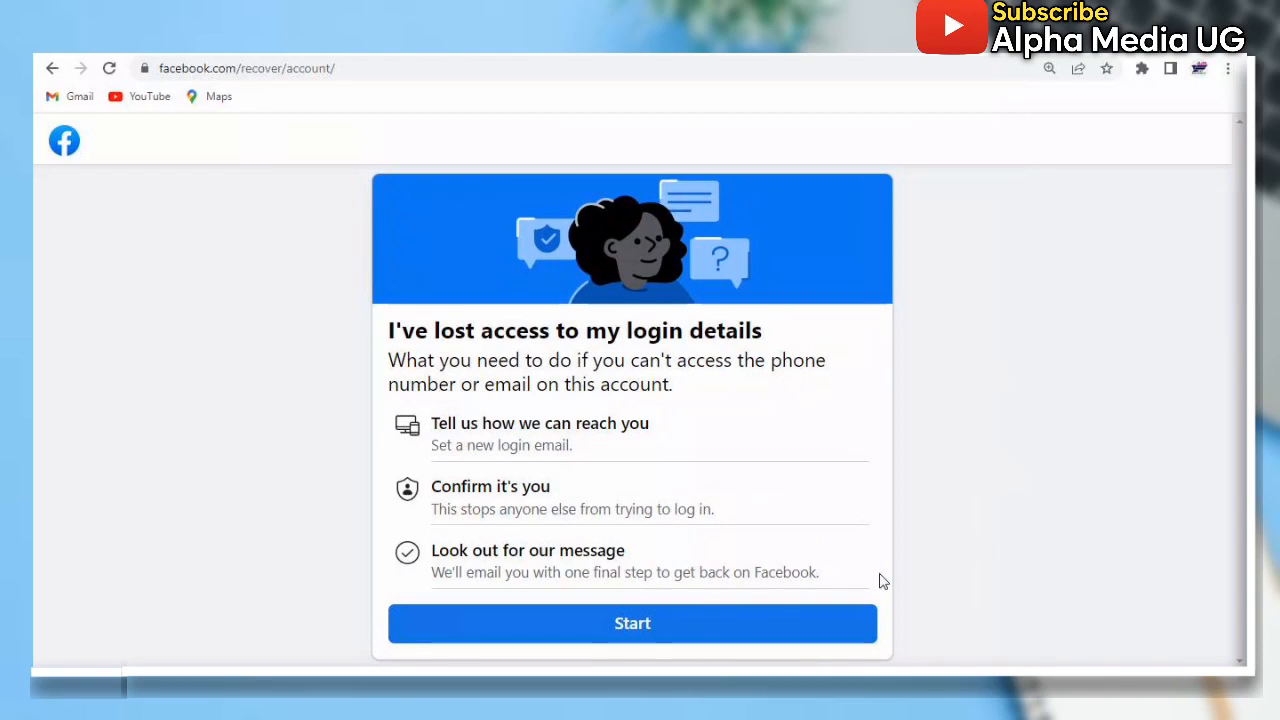
click(632, 623)
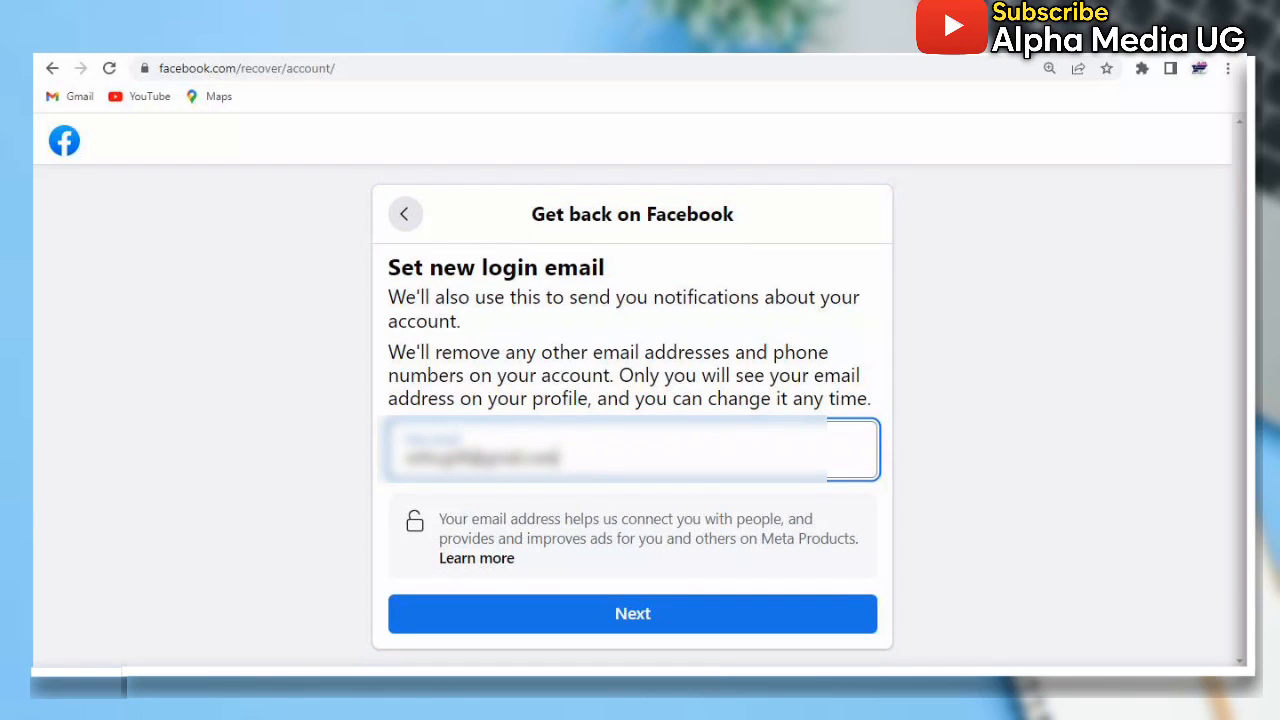
mouse_move(620, 614)
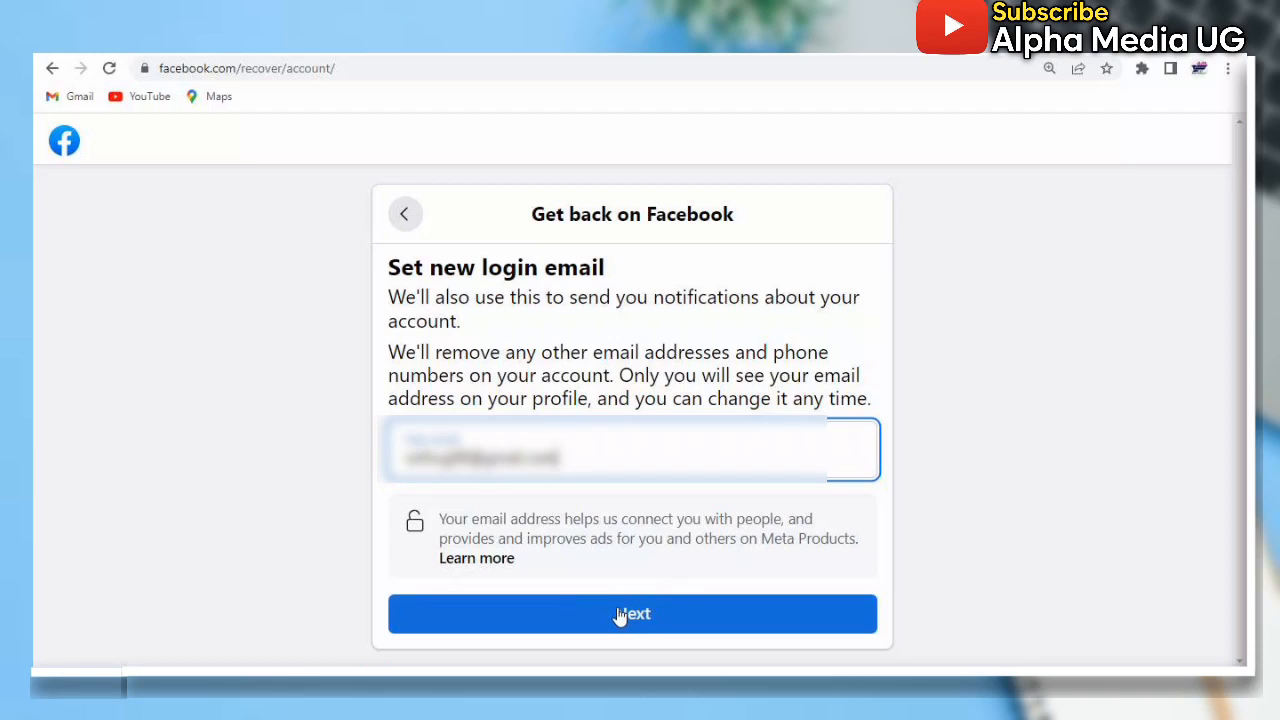
Step: Submit the new login email to reach the Confirm it's you step
click(632, 613)
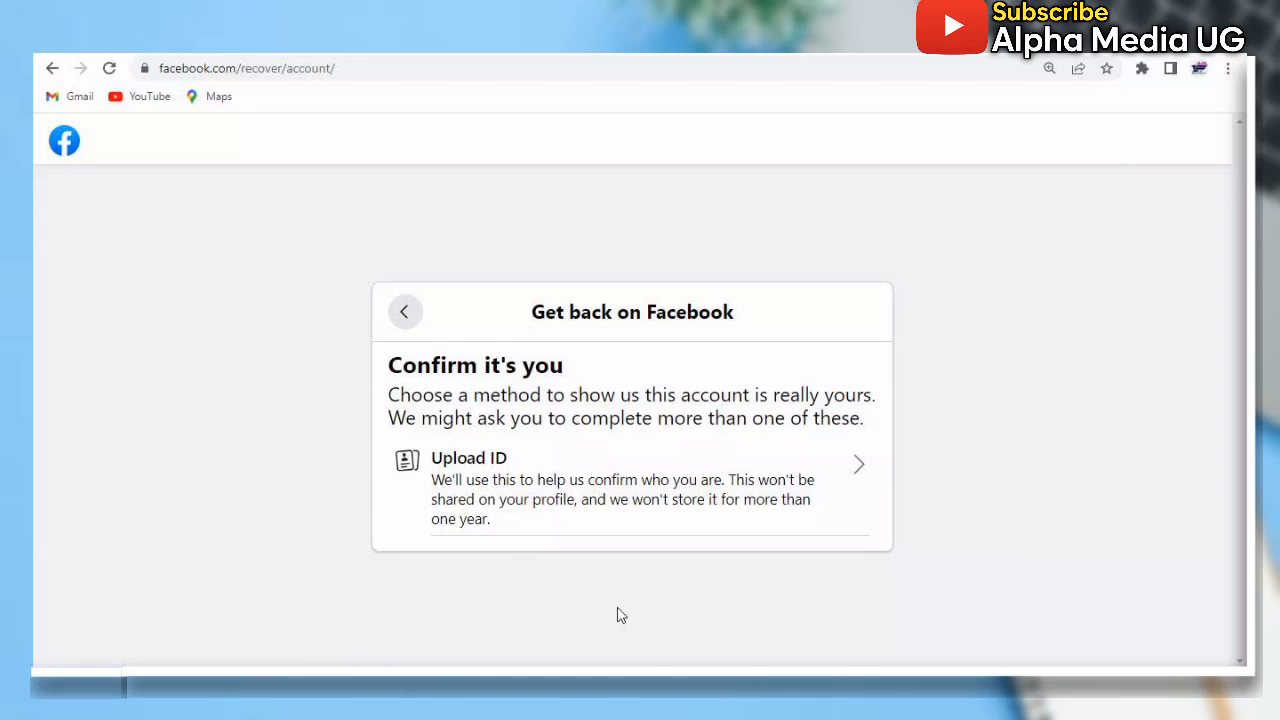
mouse_move(920, 515)
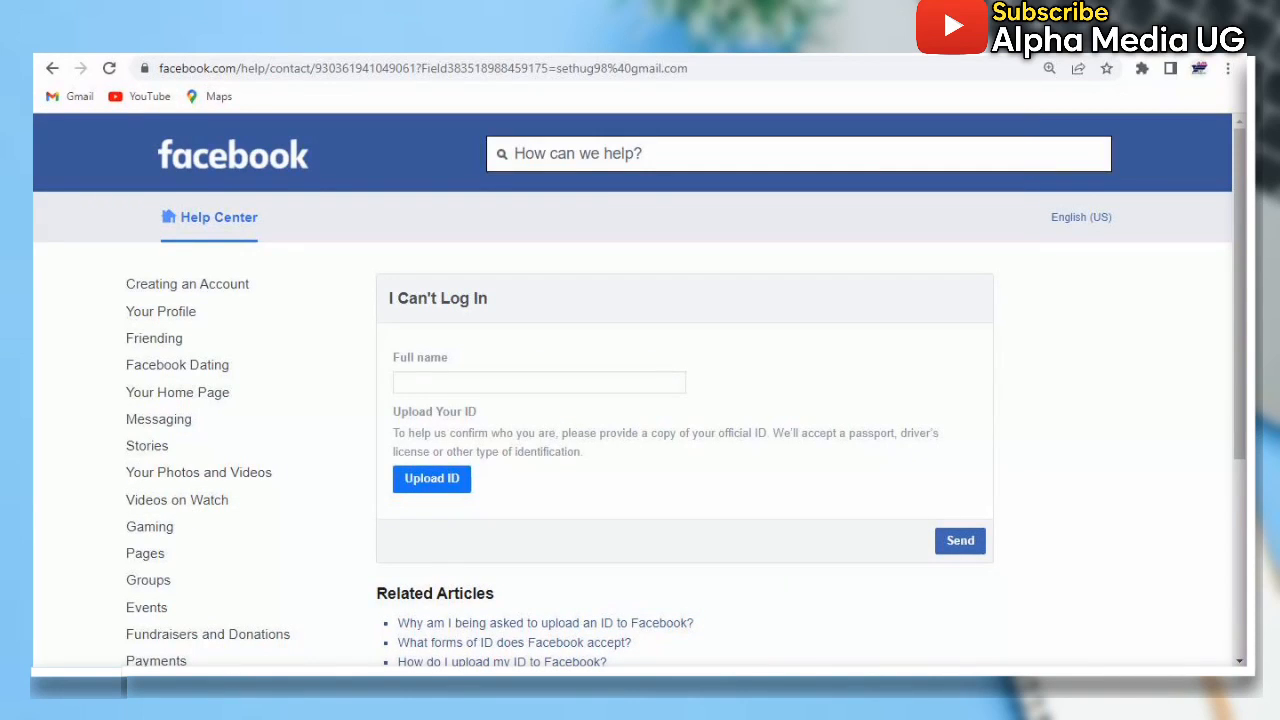
mouse_move(715, 118)
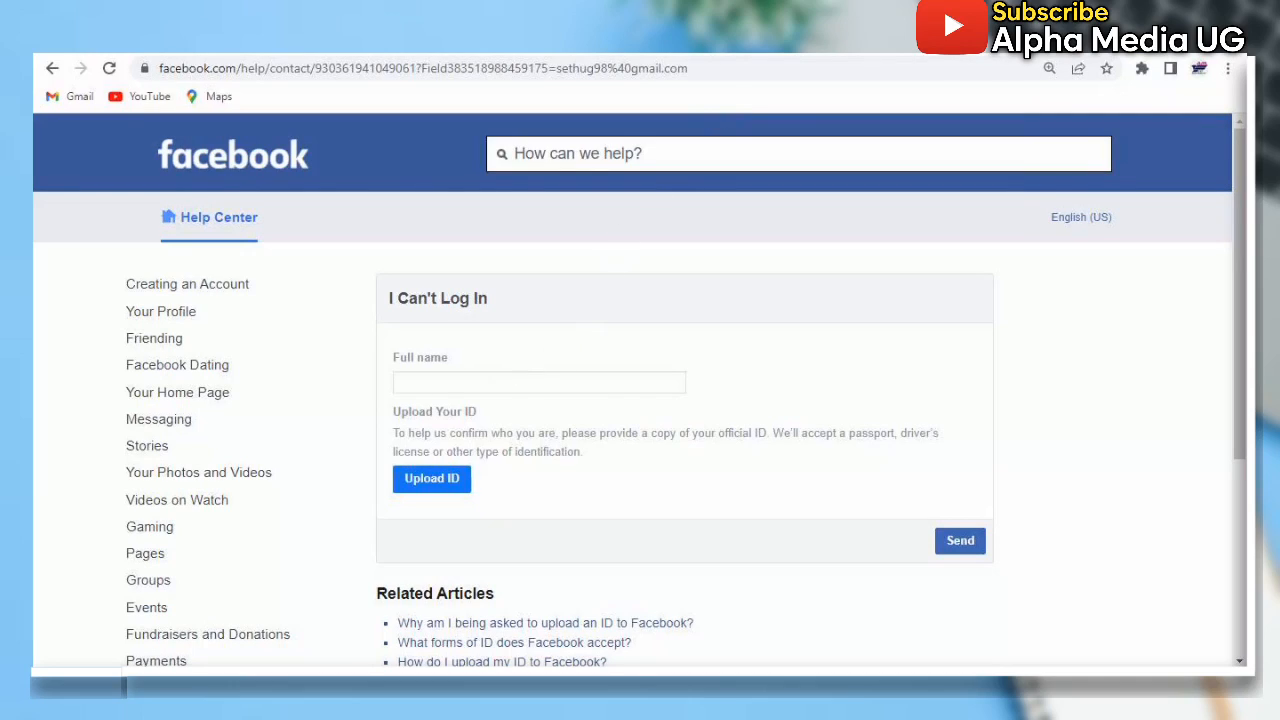
Step: Enter the full name, upload ID as a National ID card, and continue to the photo step
click(539, 382)
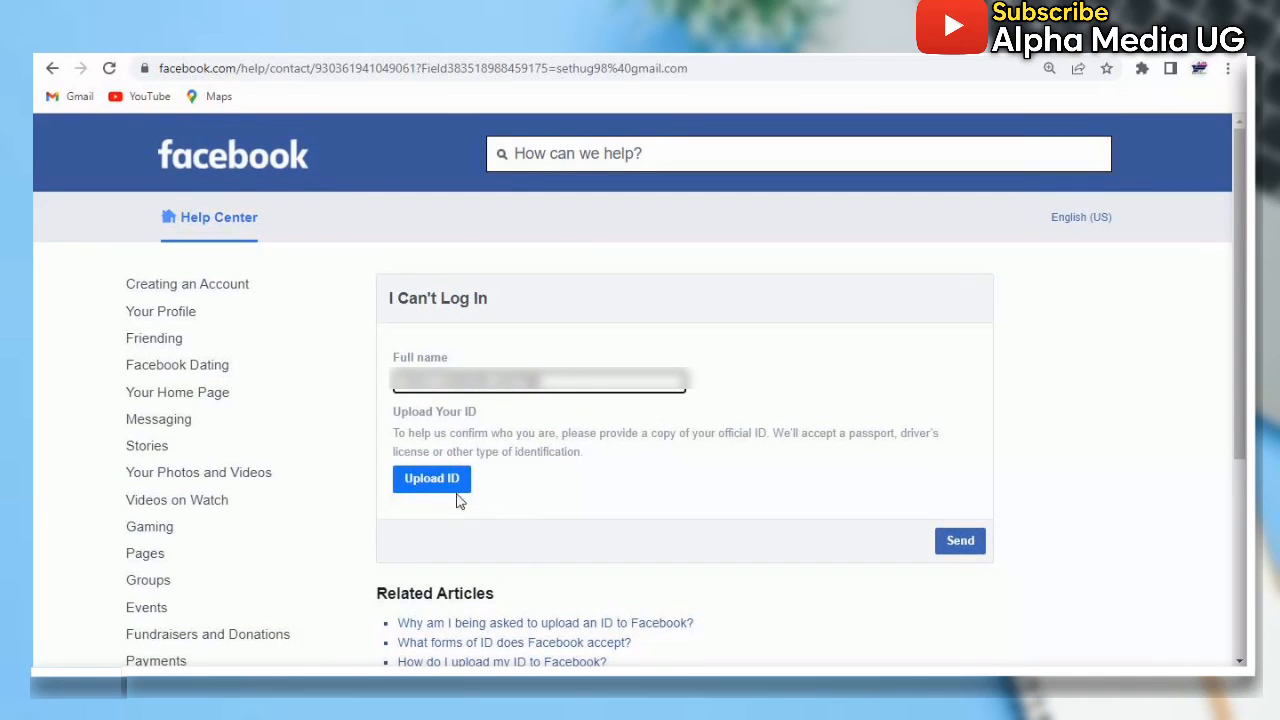
click(431, 478)
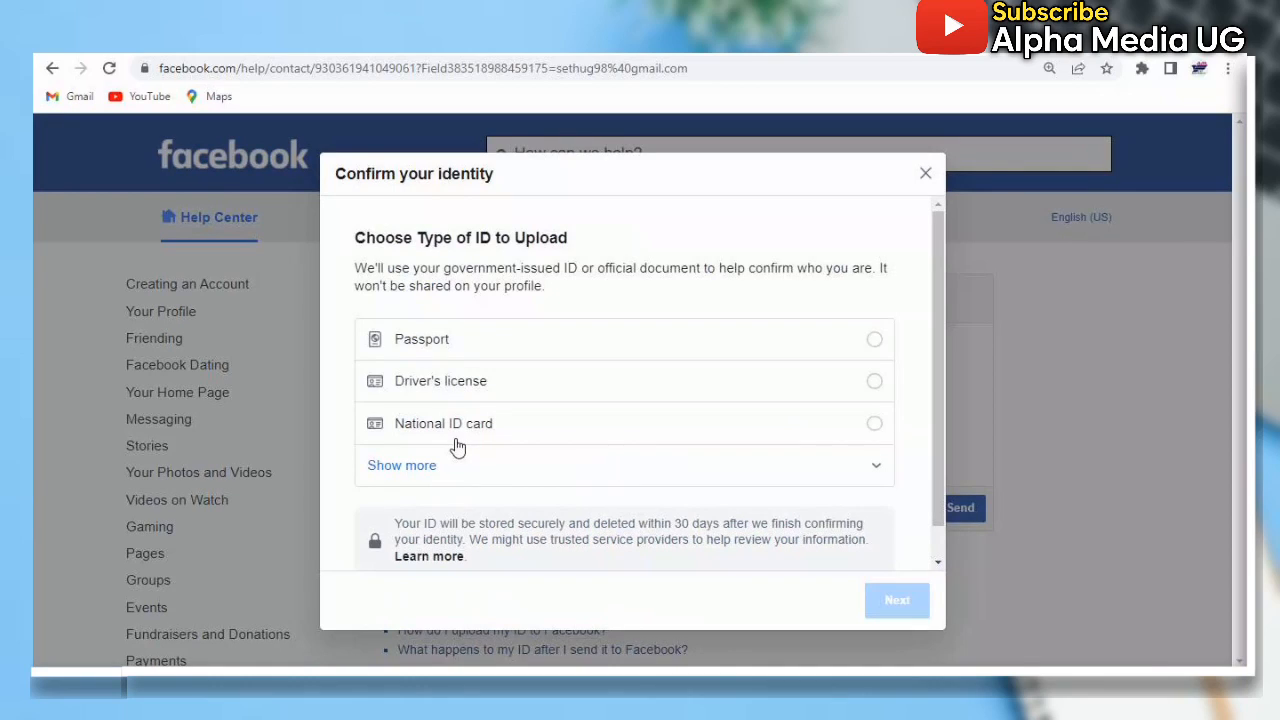
mouse_move(793, 466)
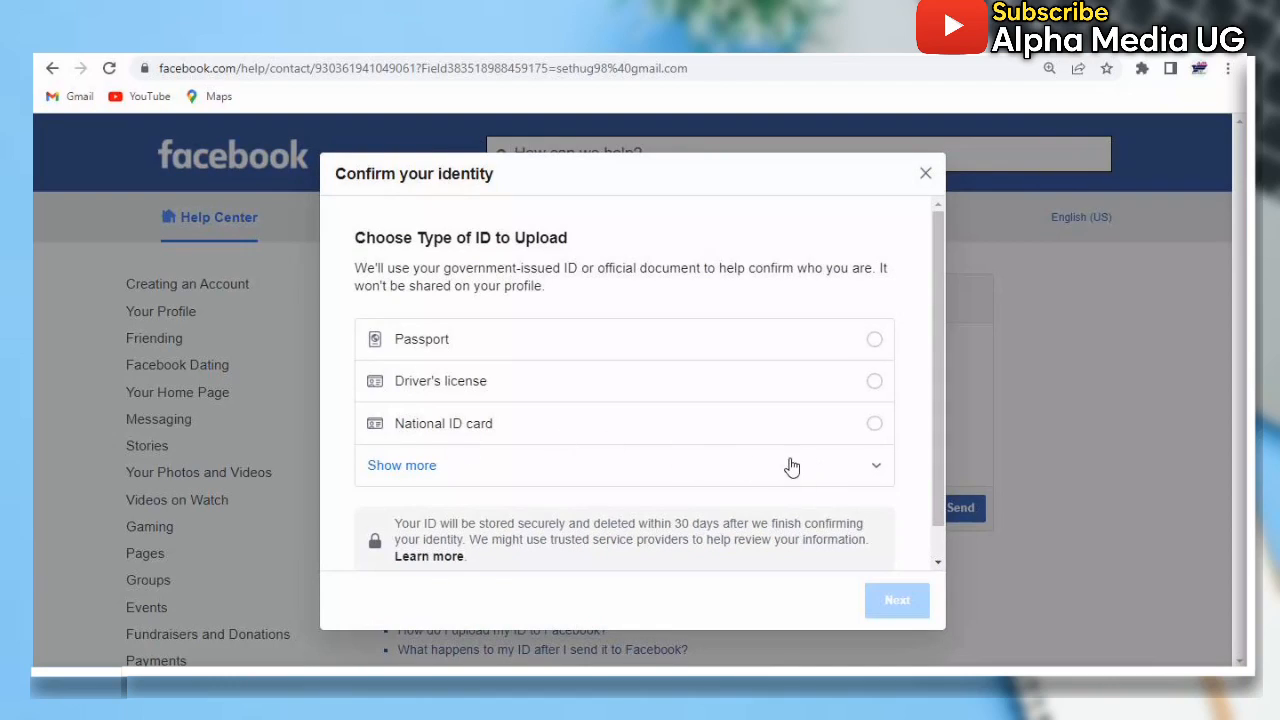
click(874, 423)
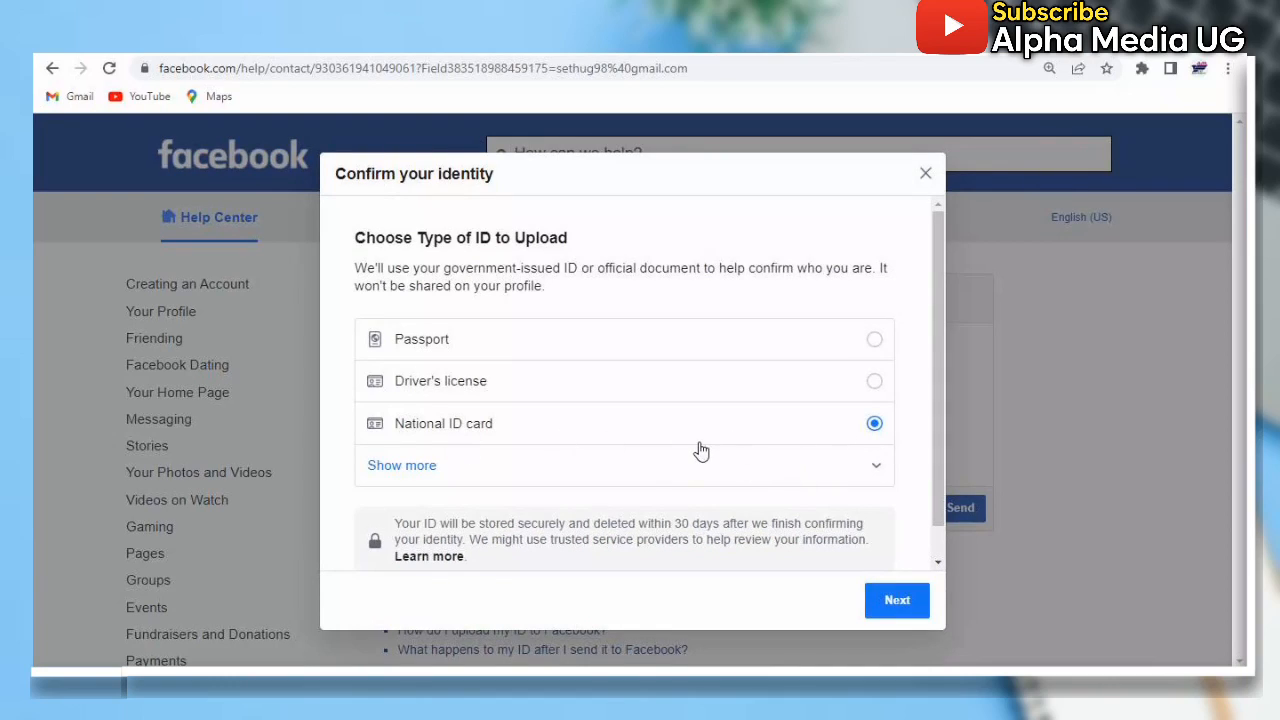
mouse_move(880, 560)
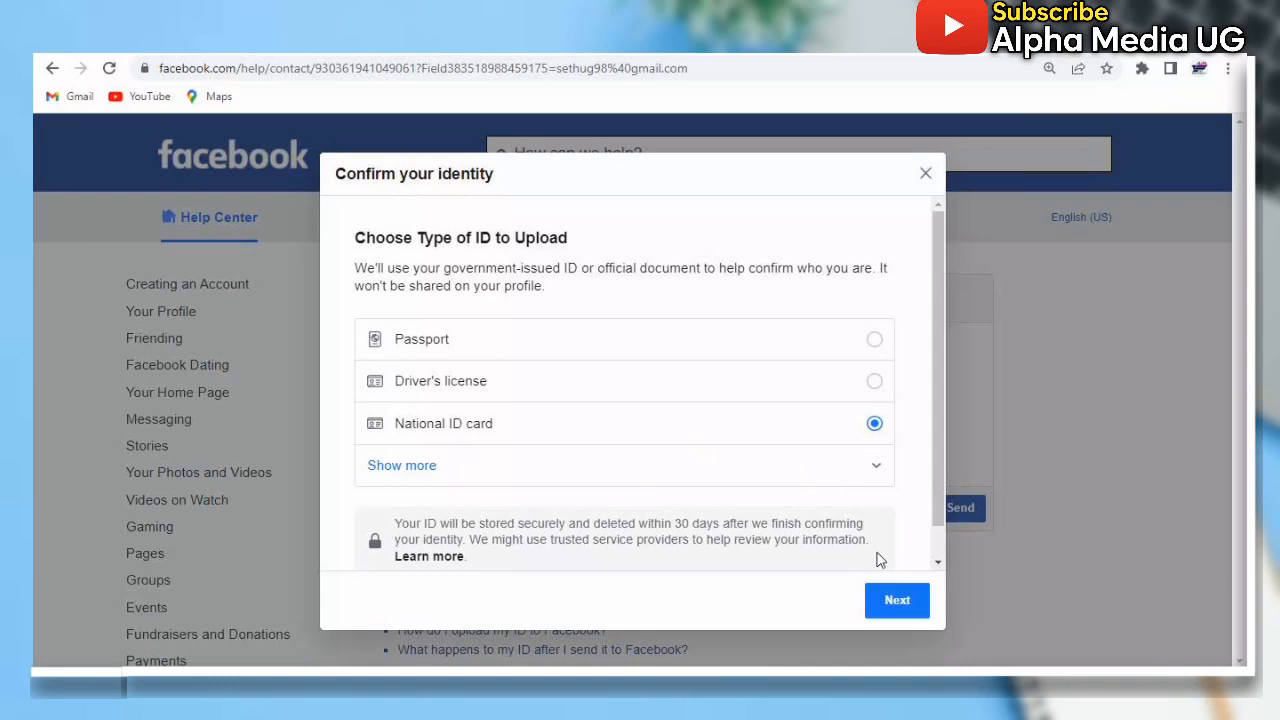
click(896, 600)
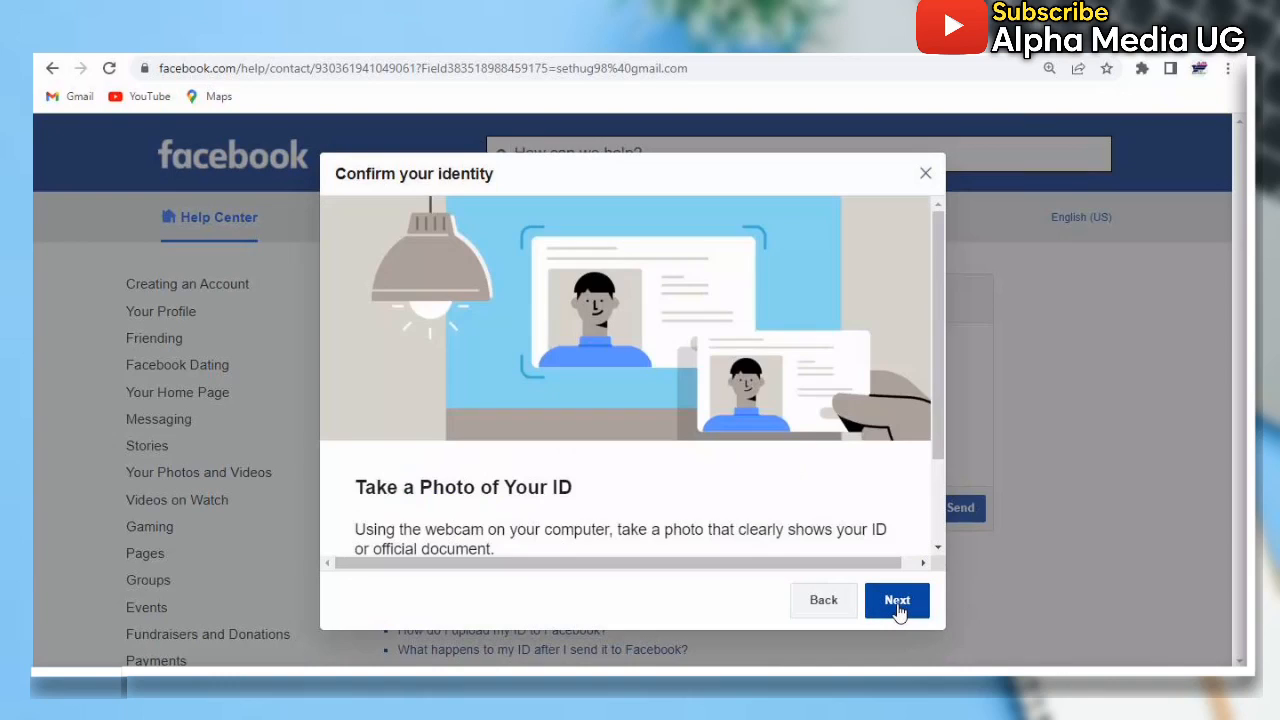
scroll(down, 3)
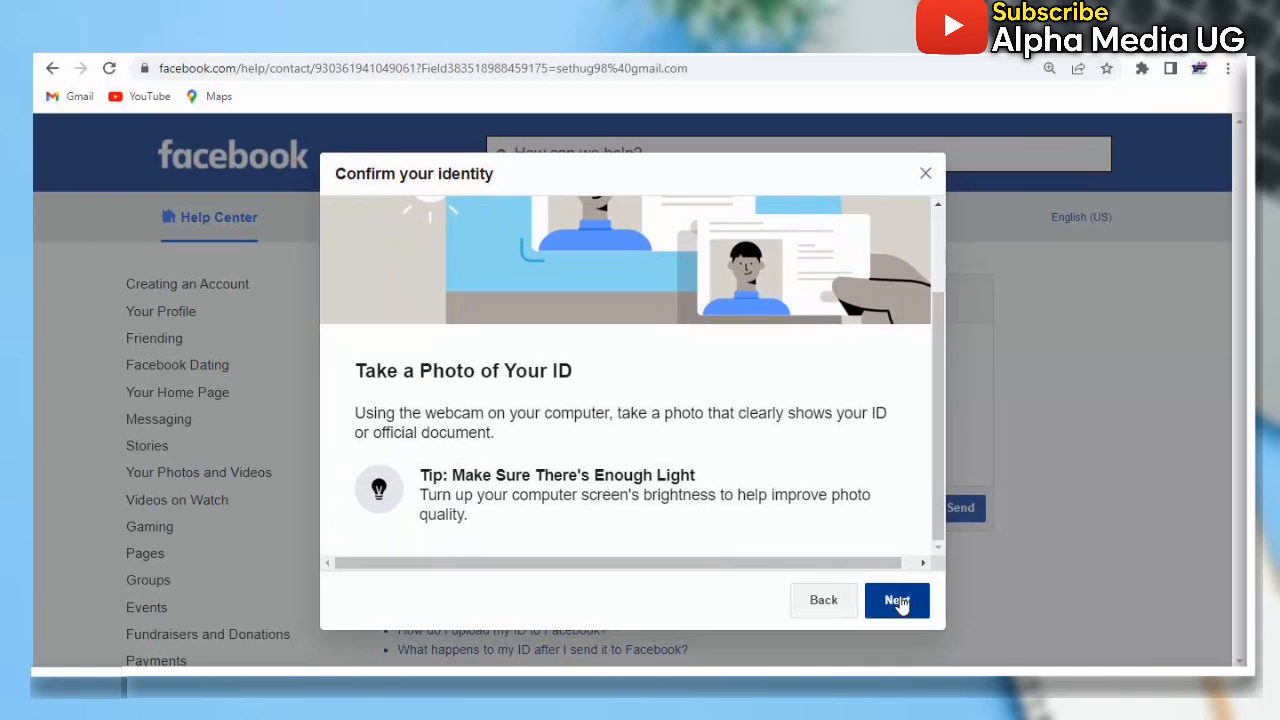
click(896, 600)
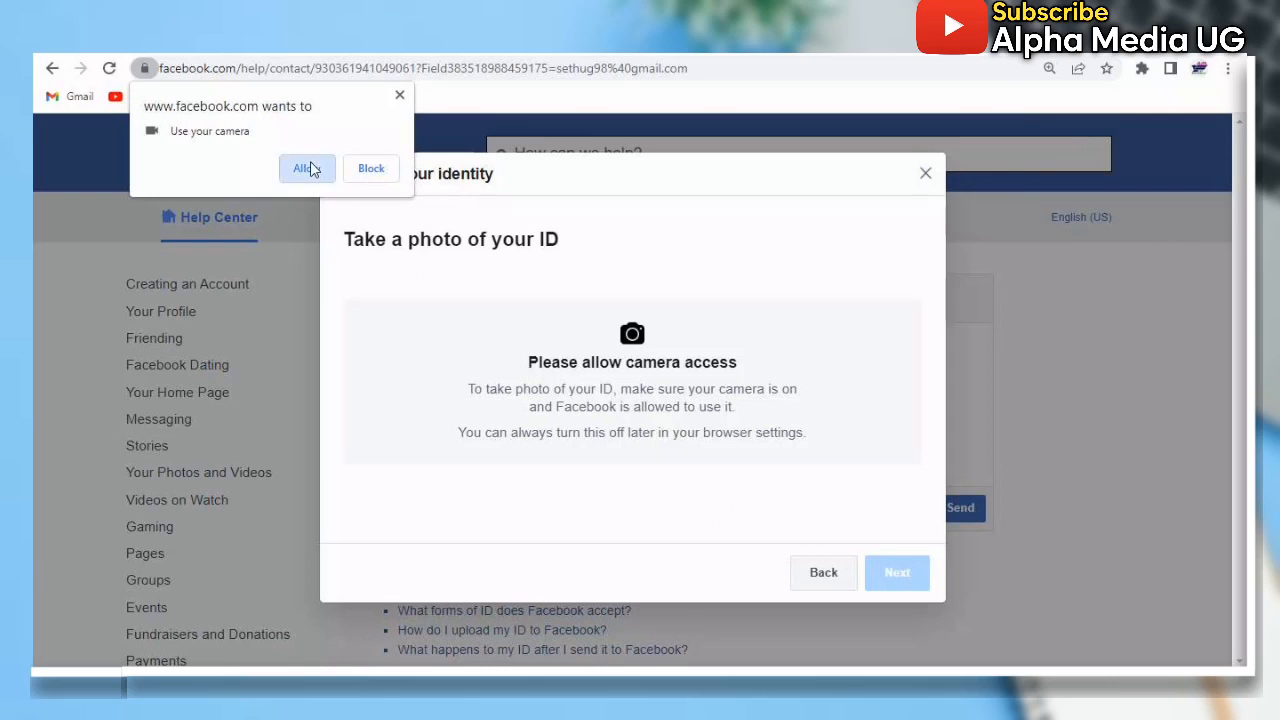
Step: Allow camera access and capture the ID photo, continuing past the photo requirements
click(304, 168)
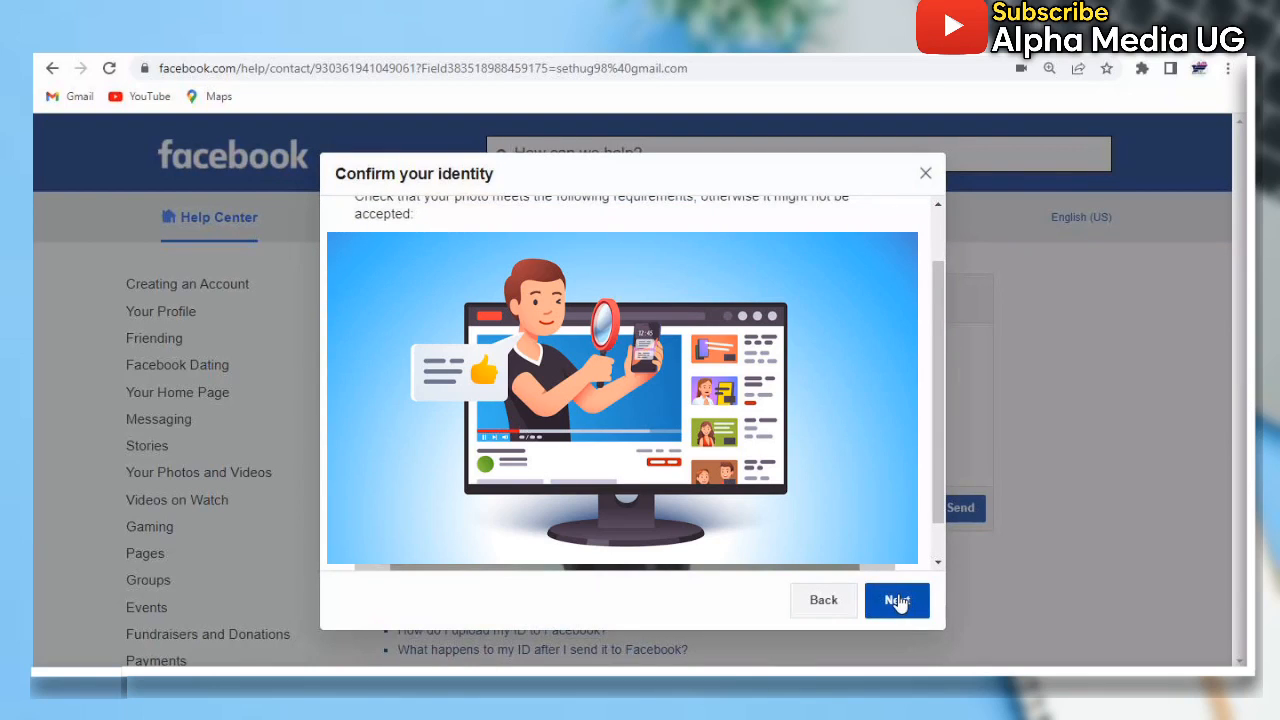
click(897, 600)
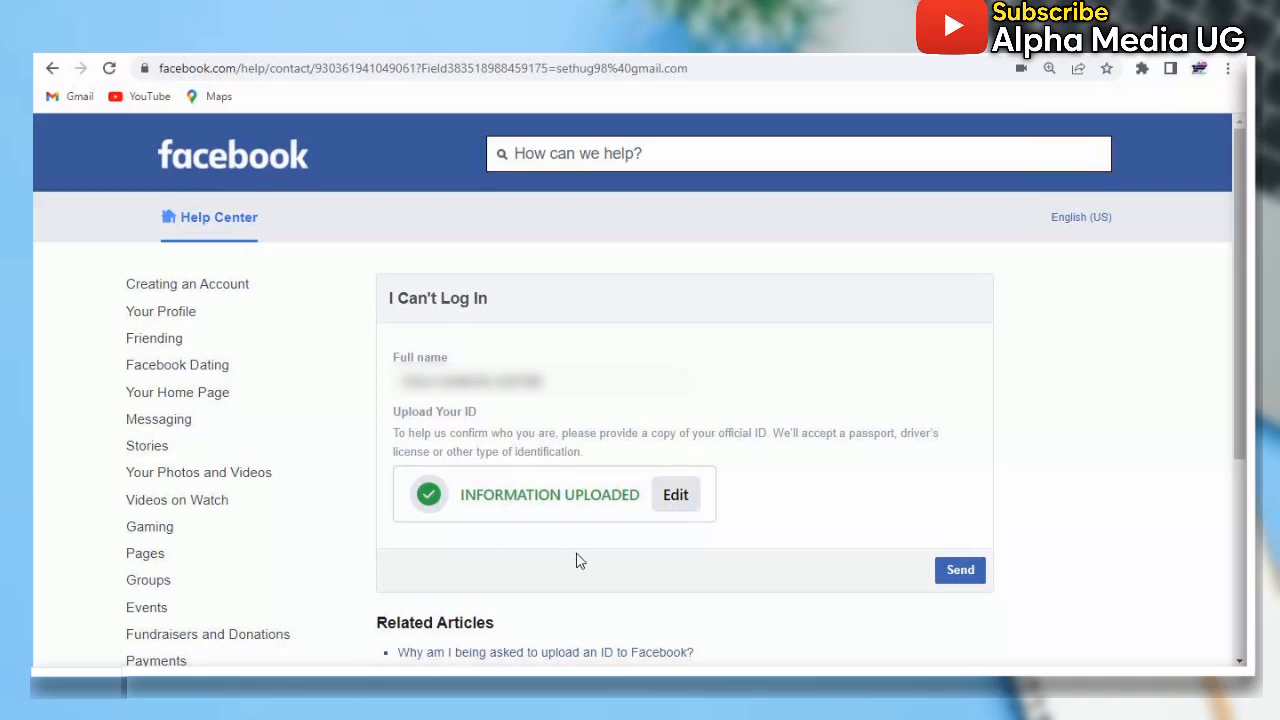
mouse_move(750, 570)
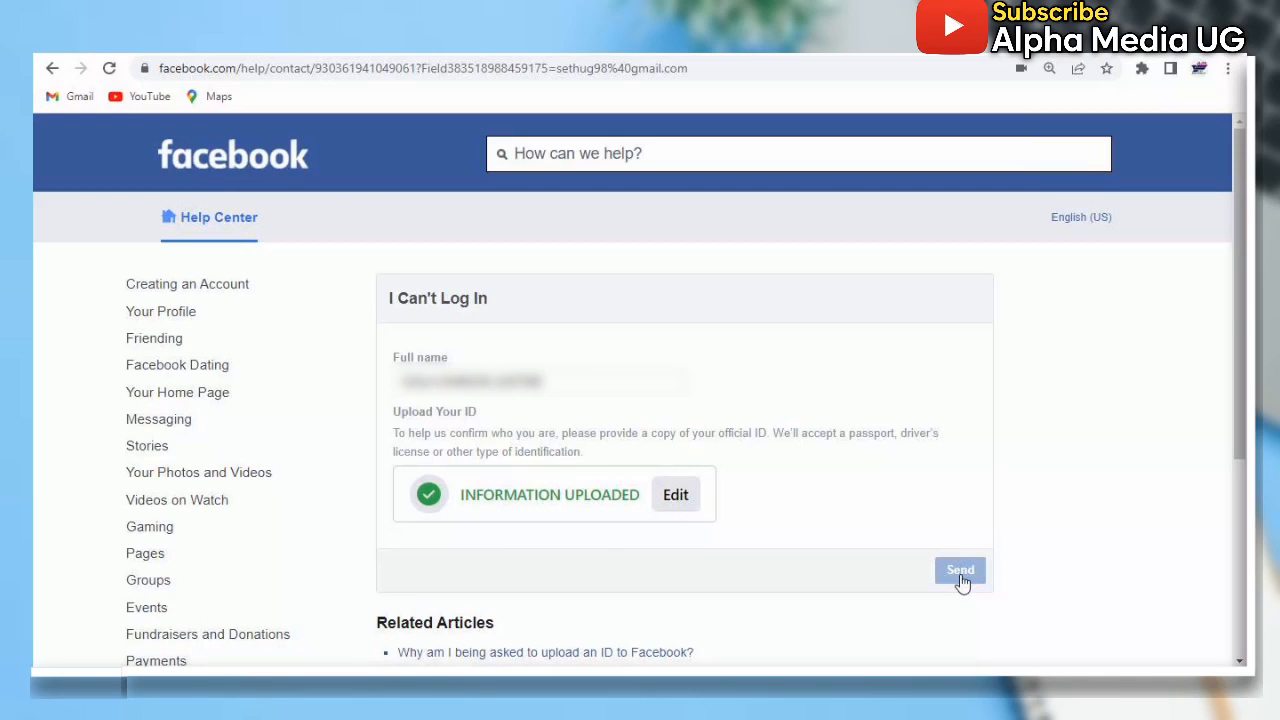
Step: Send the I Can't Log In form and dismiss the 'Form submitted successfully' message
click(959, 570)
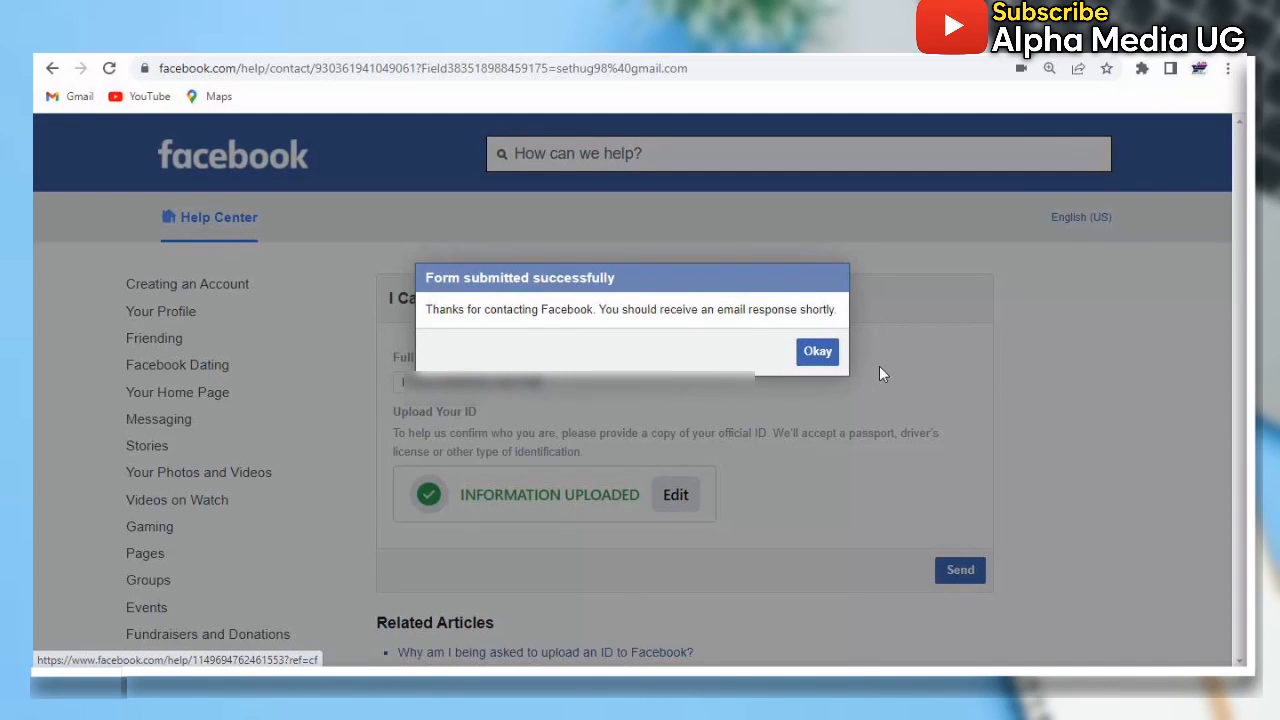
click(817, 351)
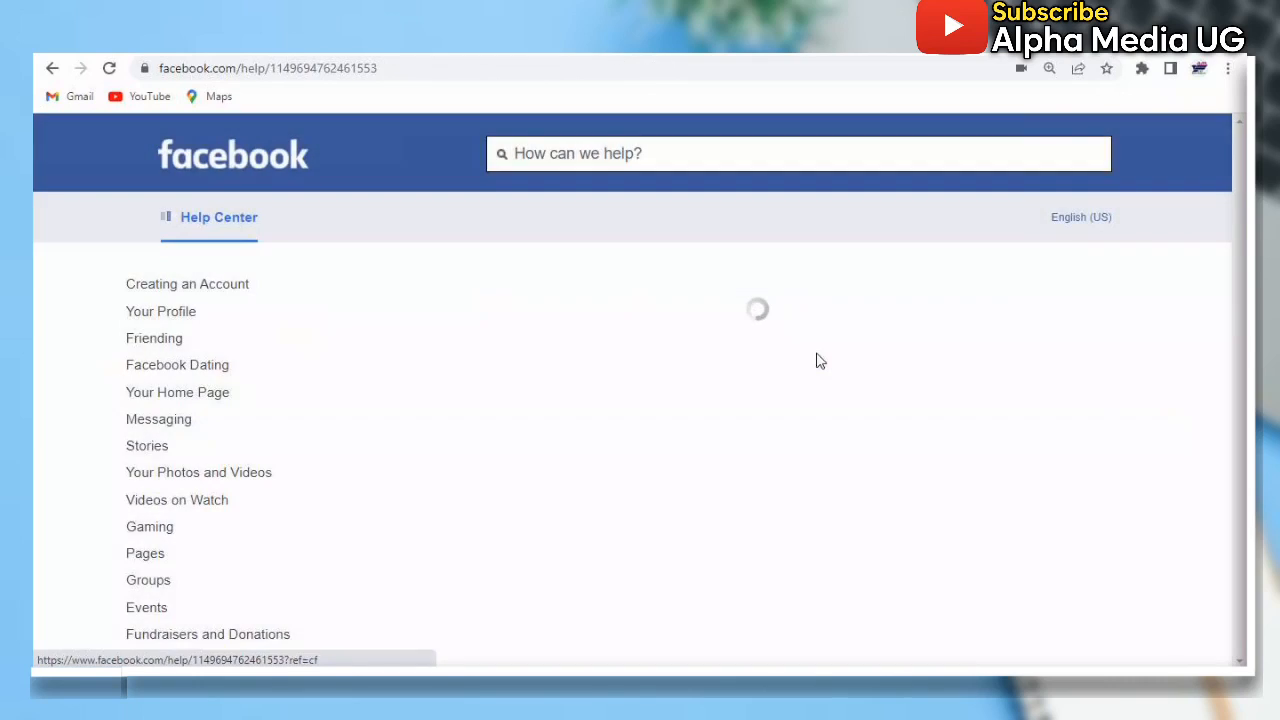